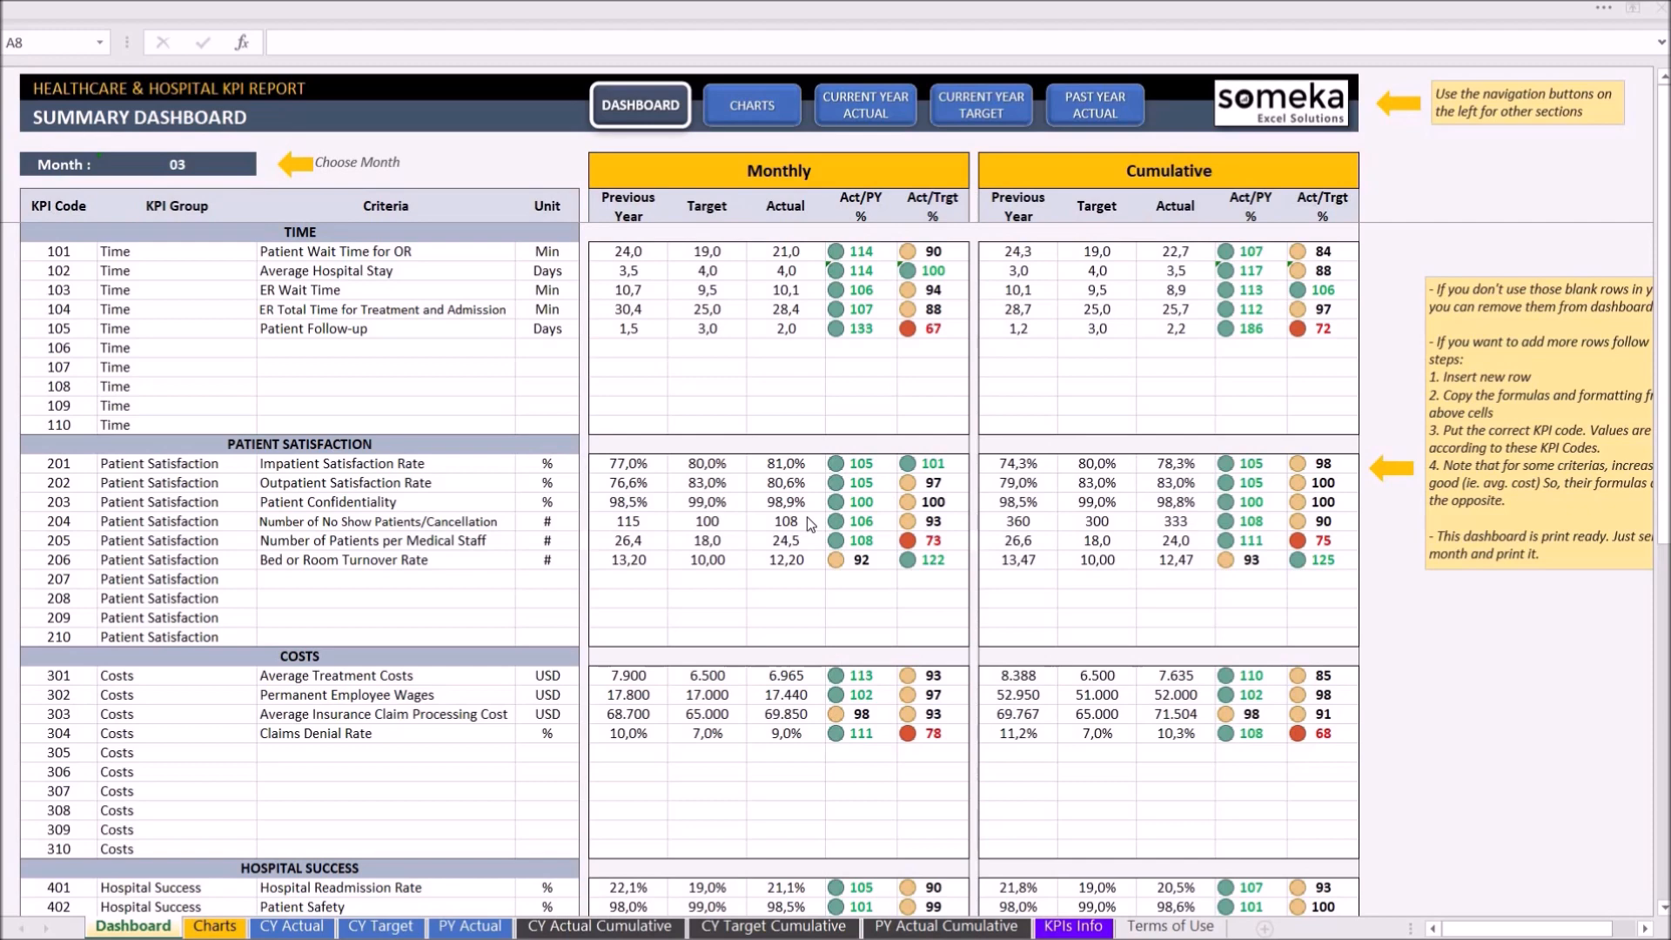
pyautogui.moveTo(865, 104)
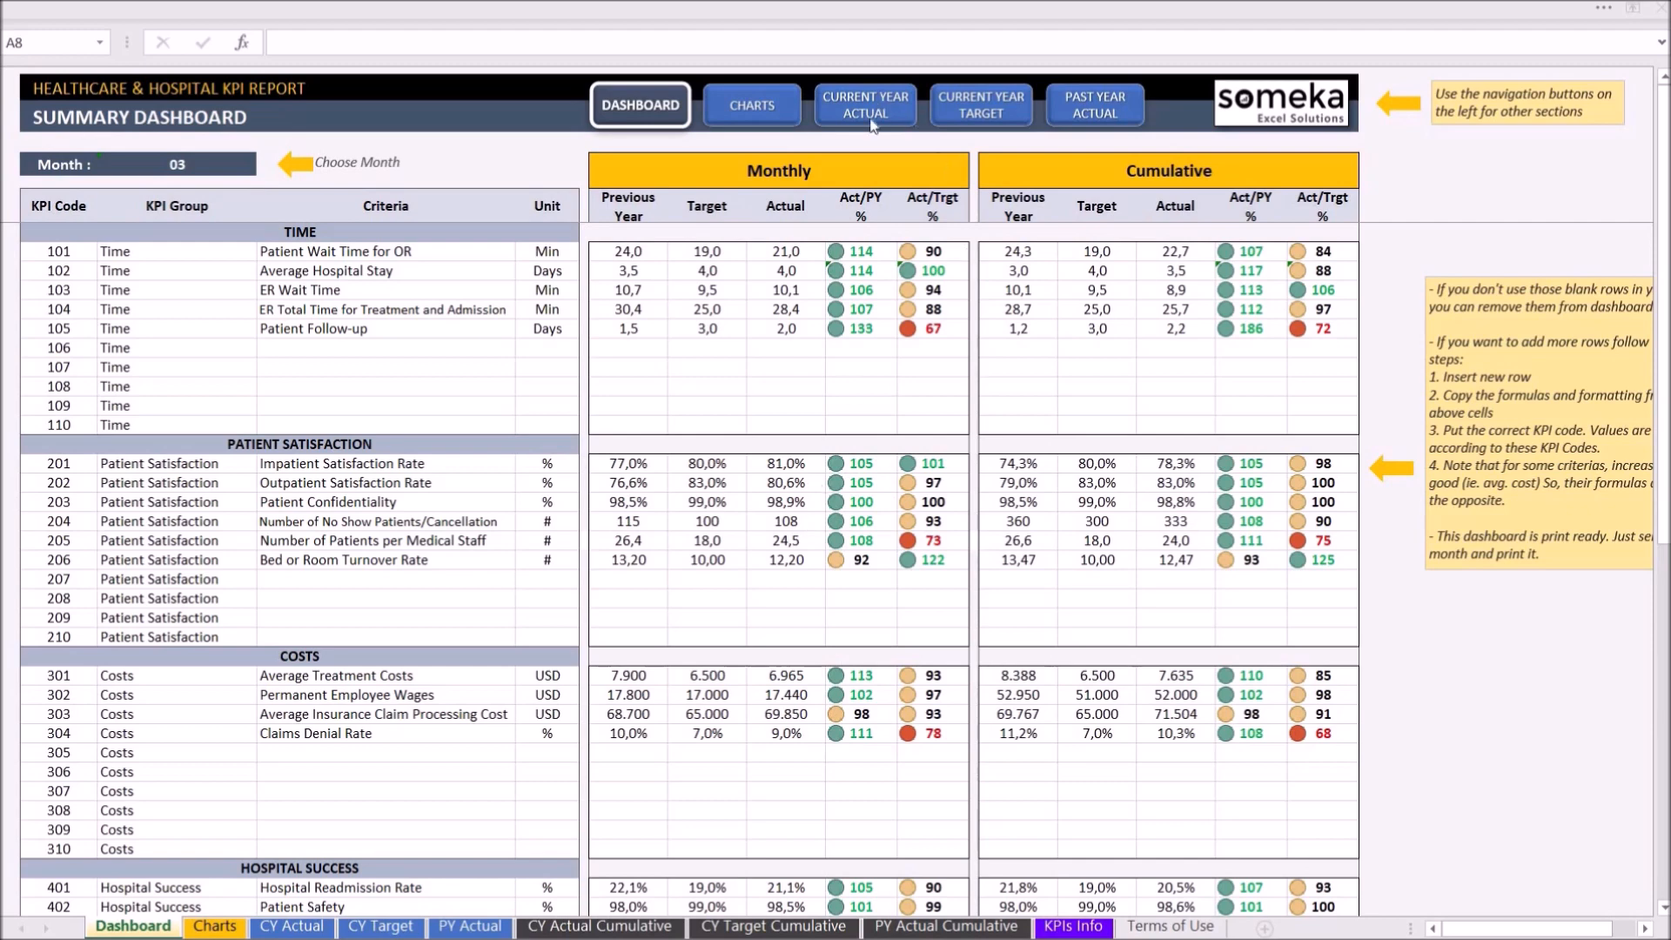
pyautogui.moveTo(864, 104)
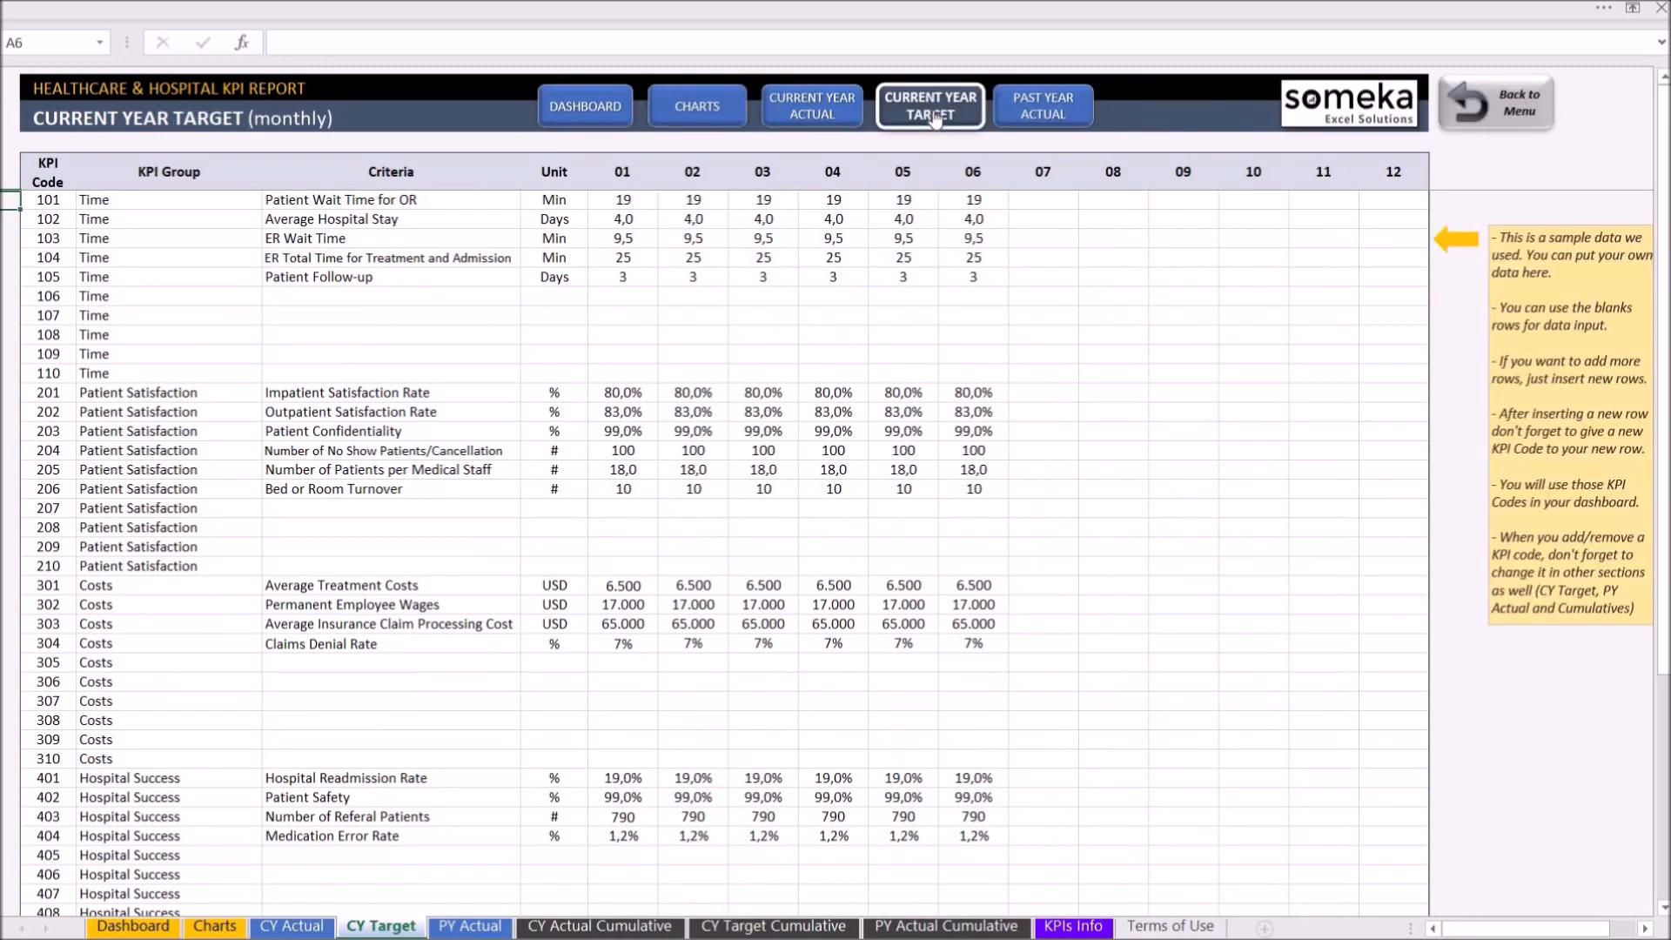
# Switch to the Past Year Actual monthly data sheet of the KPI report
pyautogui.click(1041, 105)
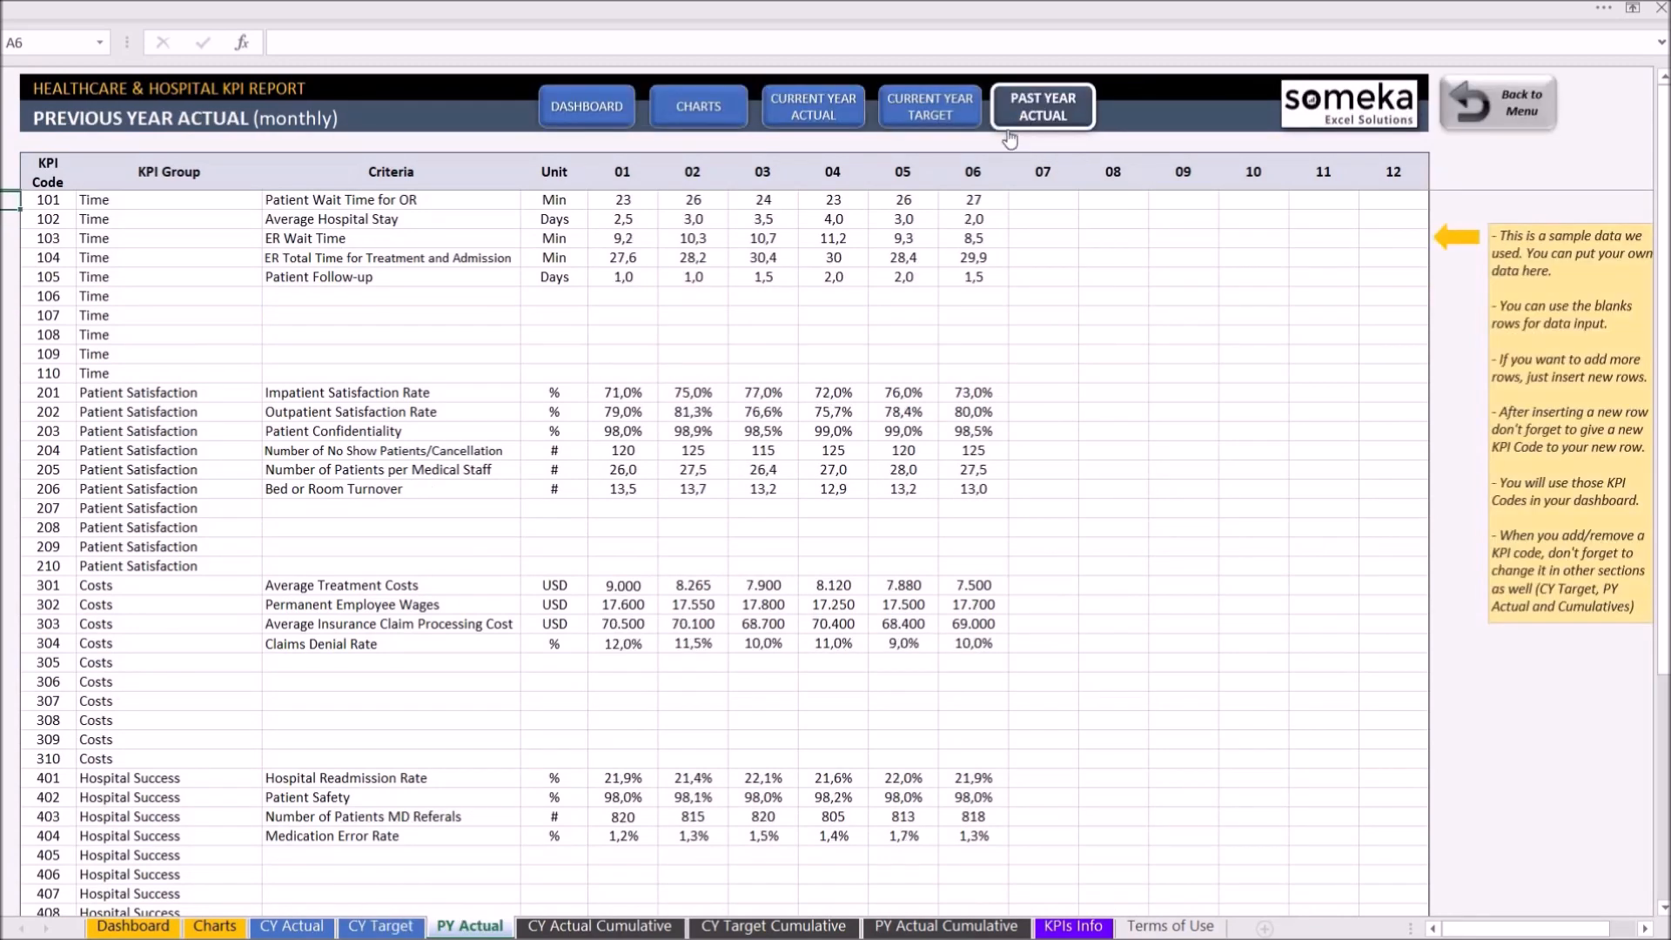
pyautogui.moveTo(637, 599)
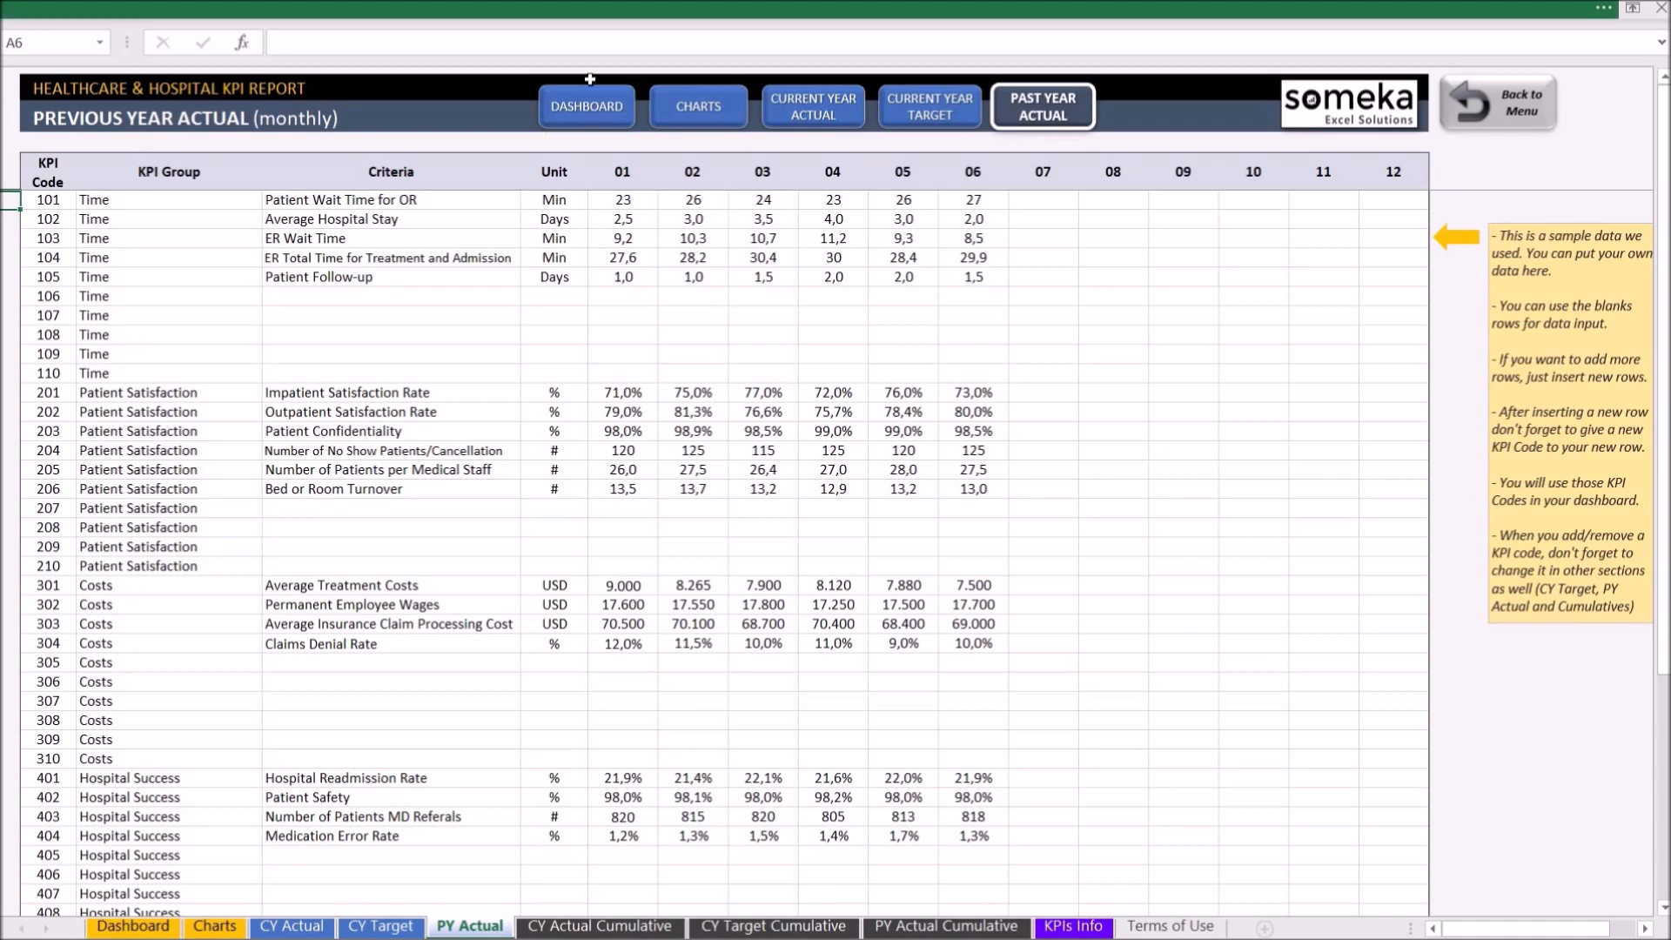
# View the Charts sheet, then go back to the Summary Dashboard
pyautogui.click(698, 105)
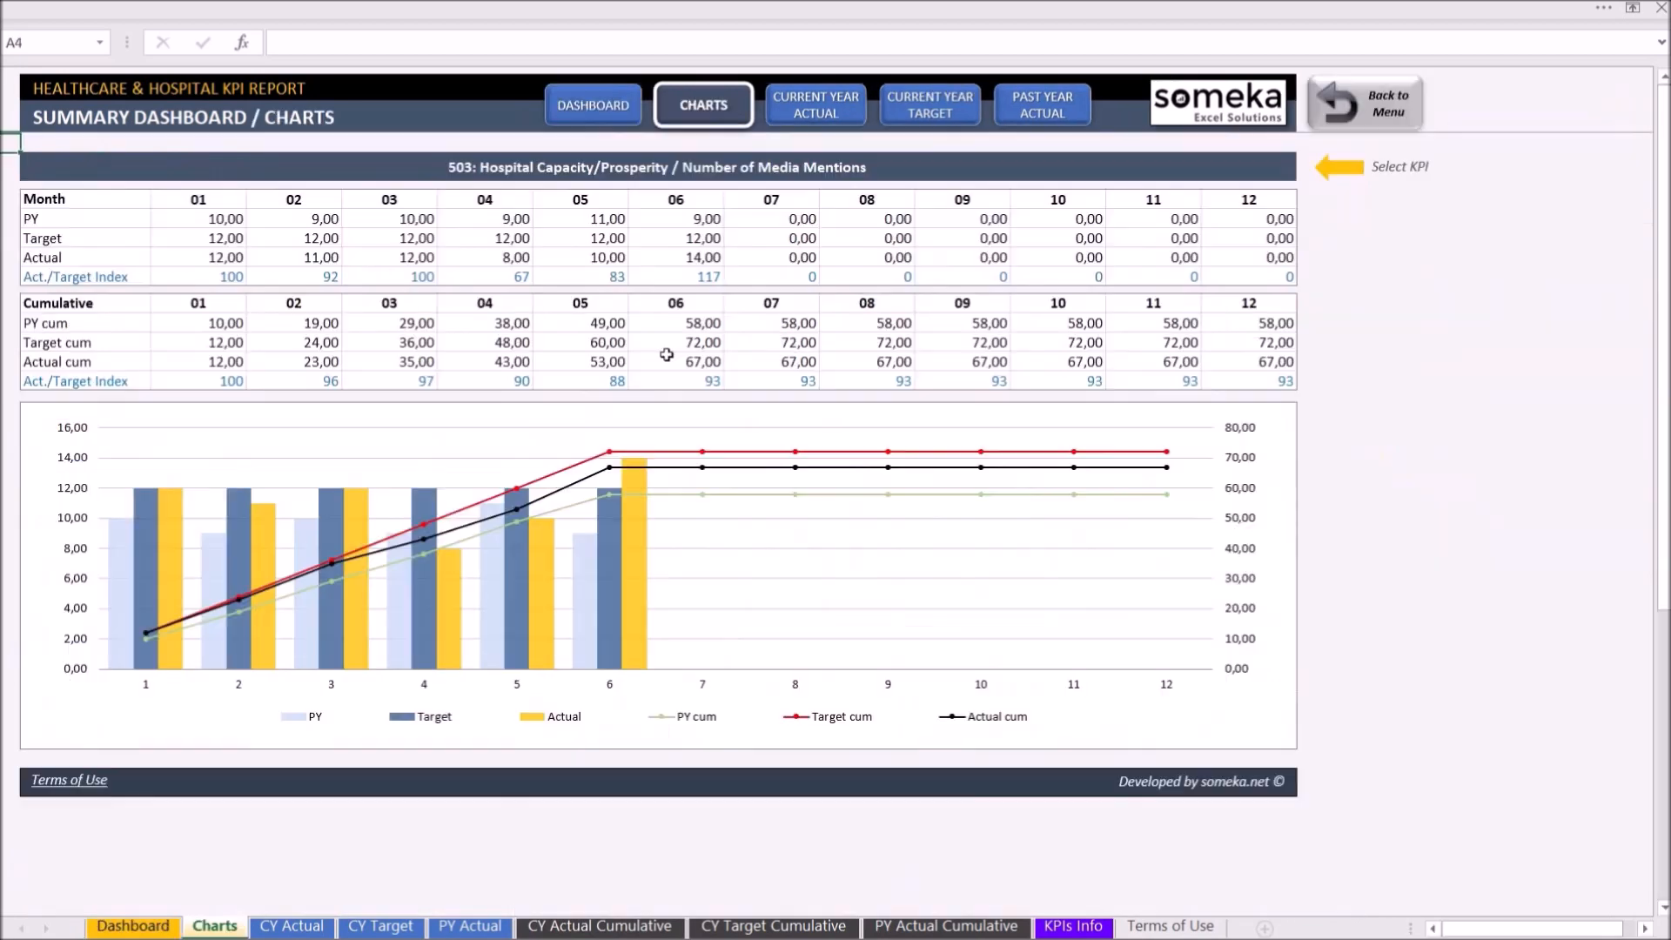
pyautogui.moveTo(647, 342)
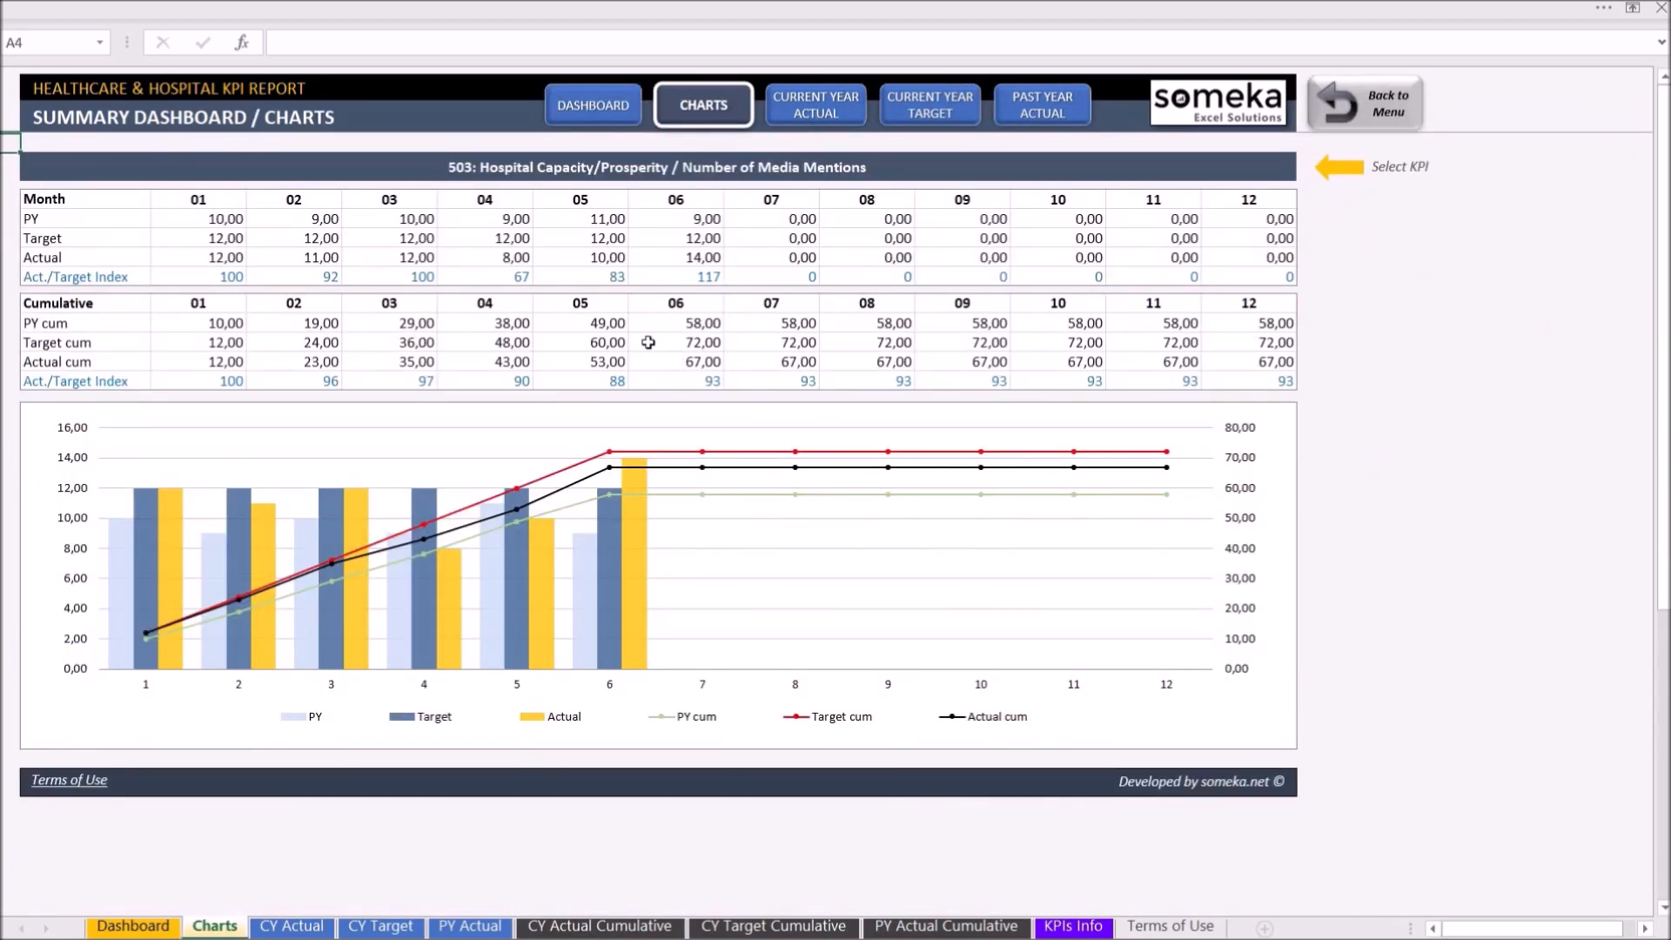
pyautogui.click(593, 105)
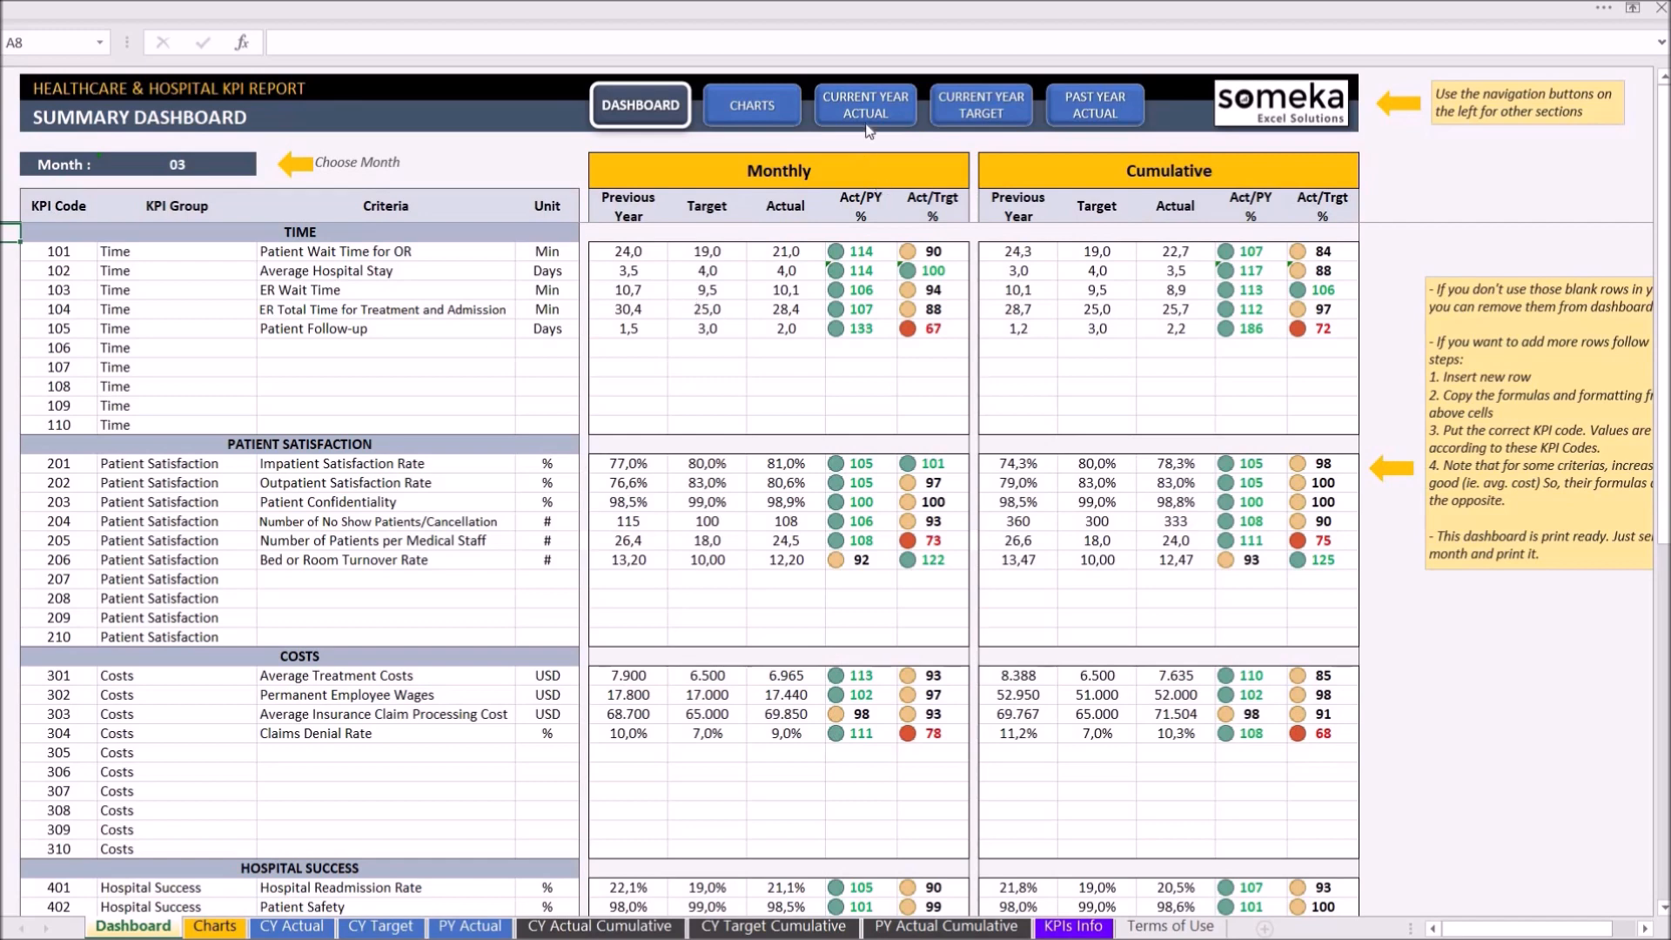
pyautogui.click(865, 104)
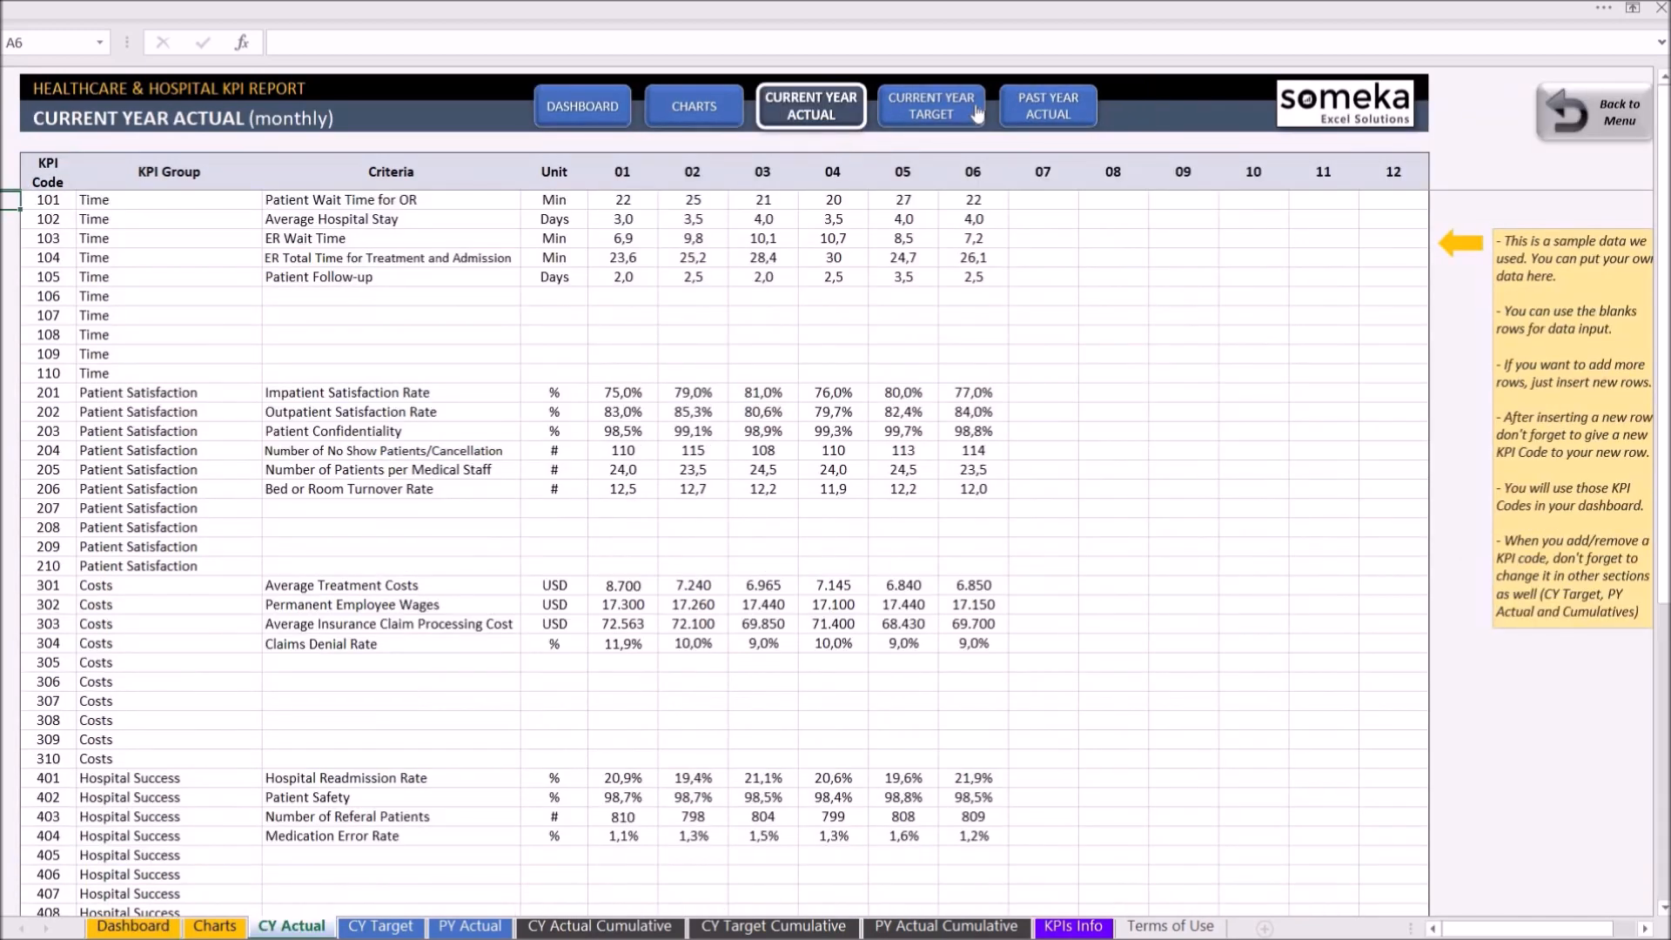
pyautogui.click(1045, 105)
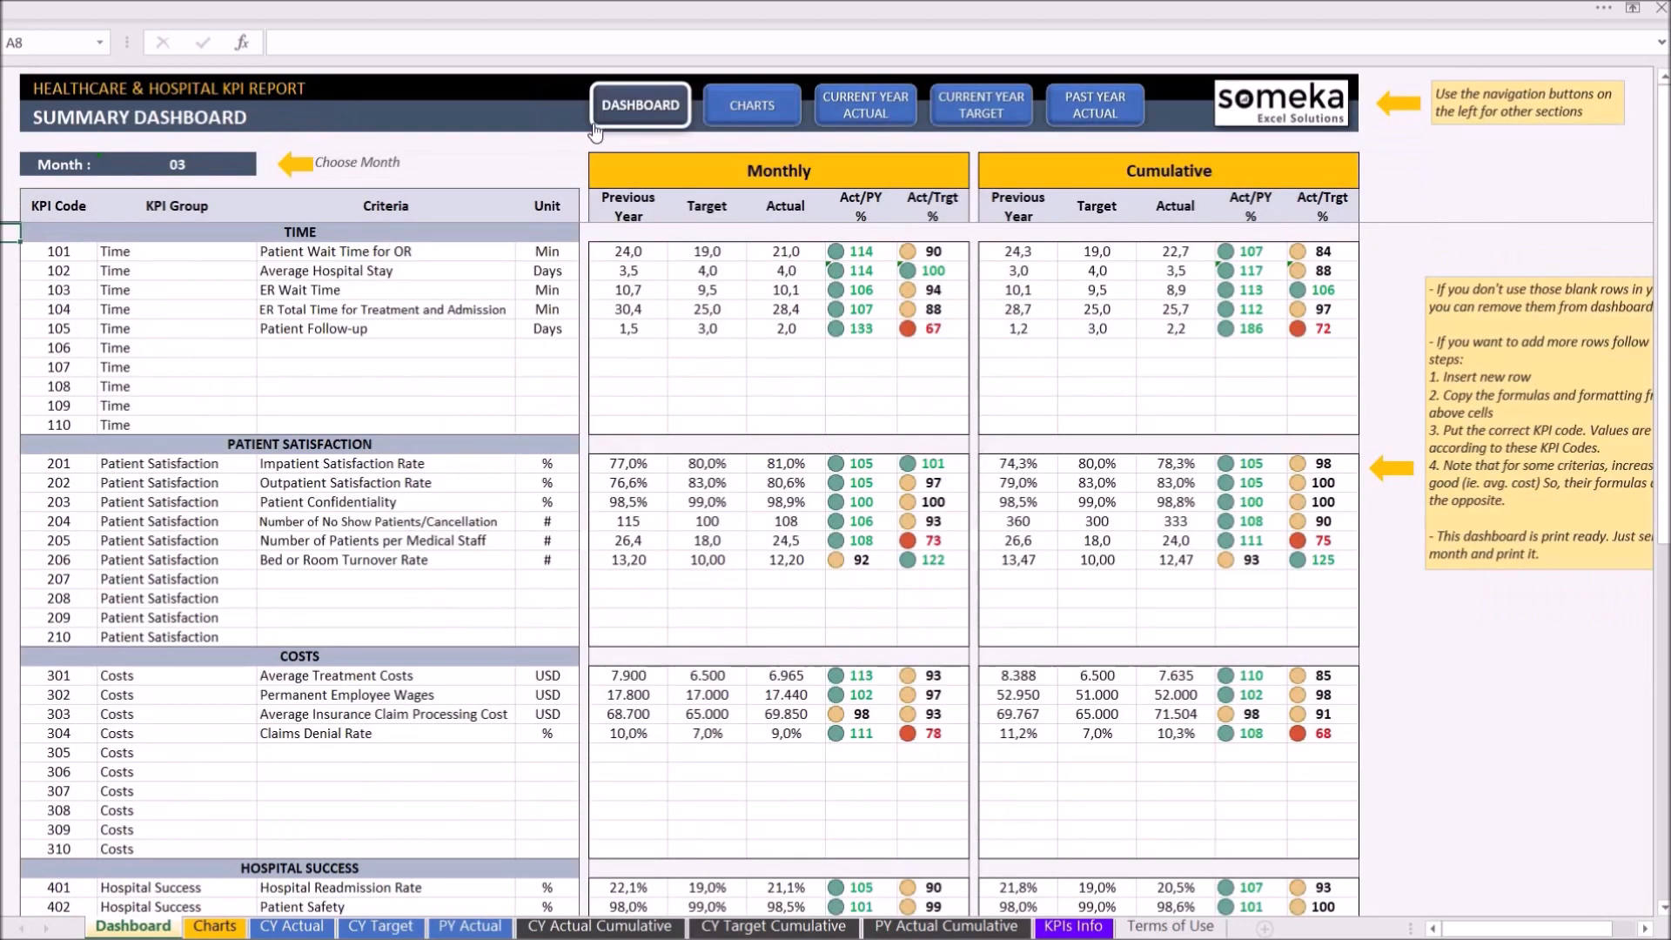
pyautogui.moveTo(653, 109)
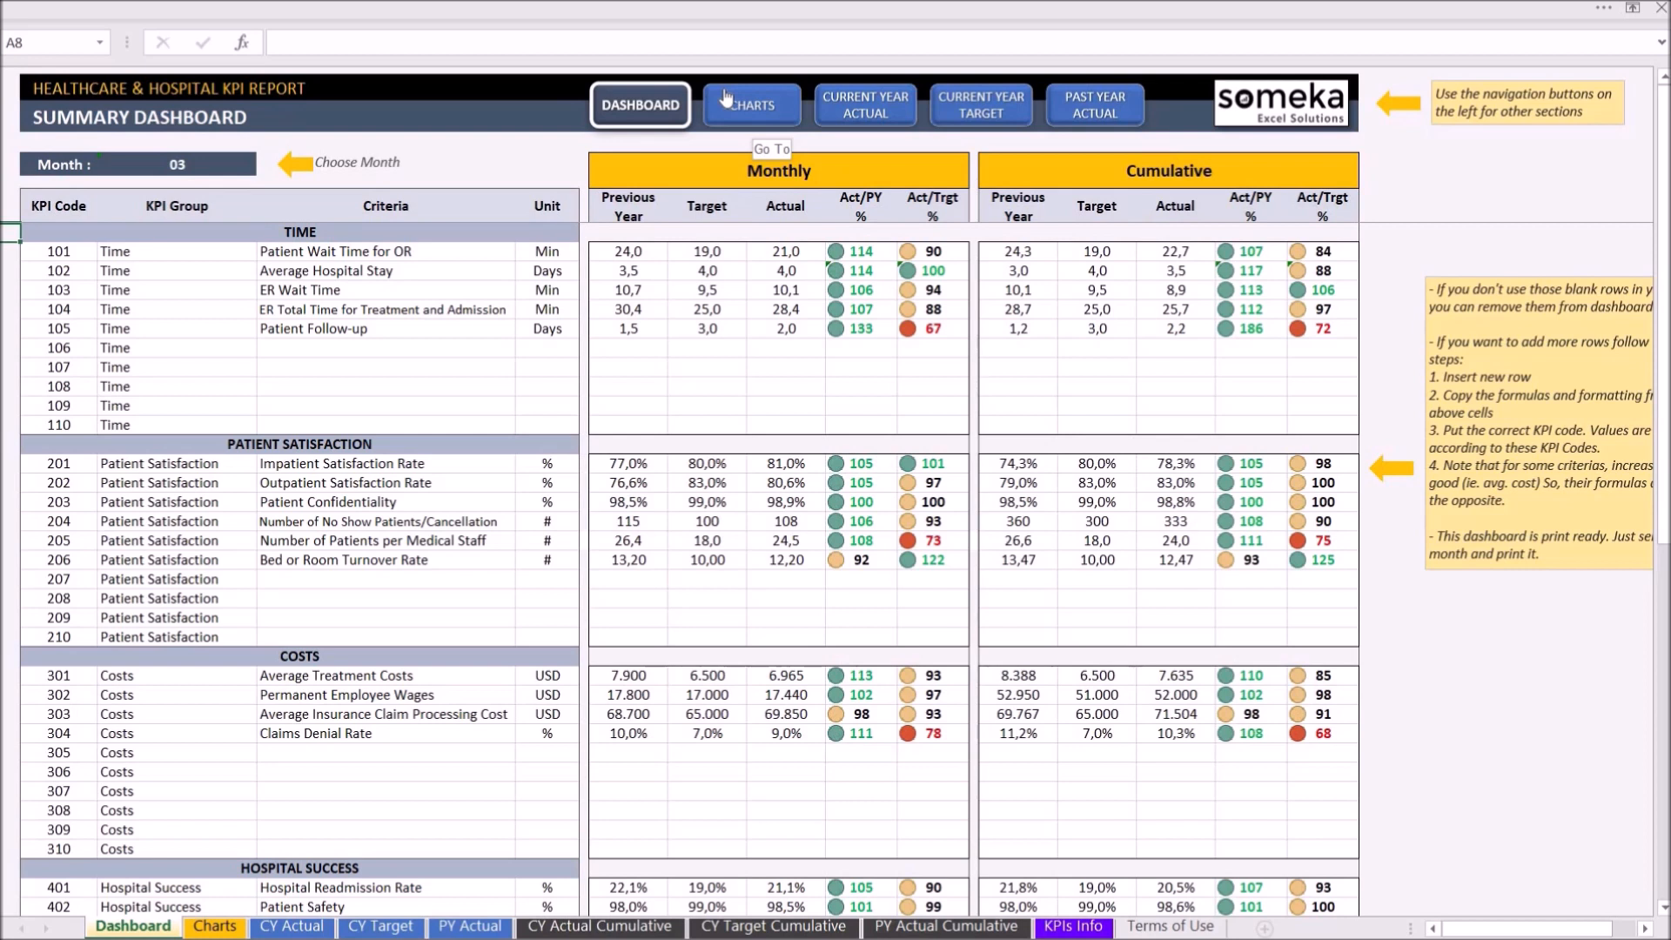
pyautogui.moveTo(445, 830)
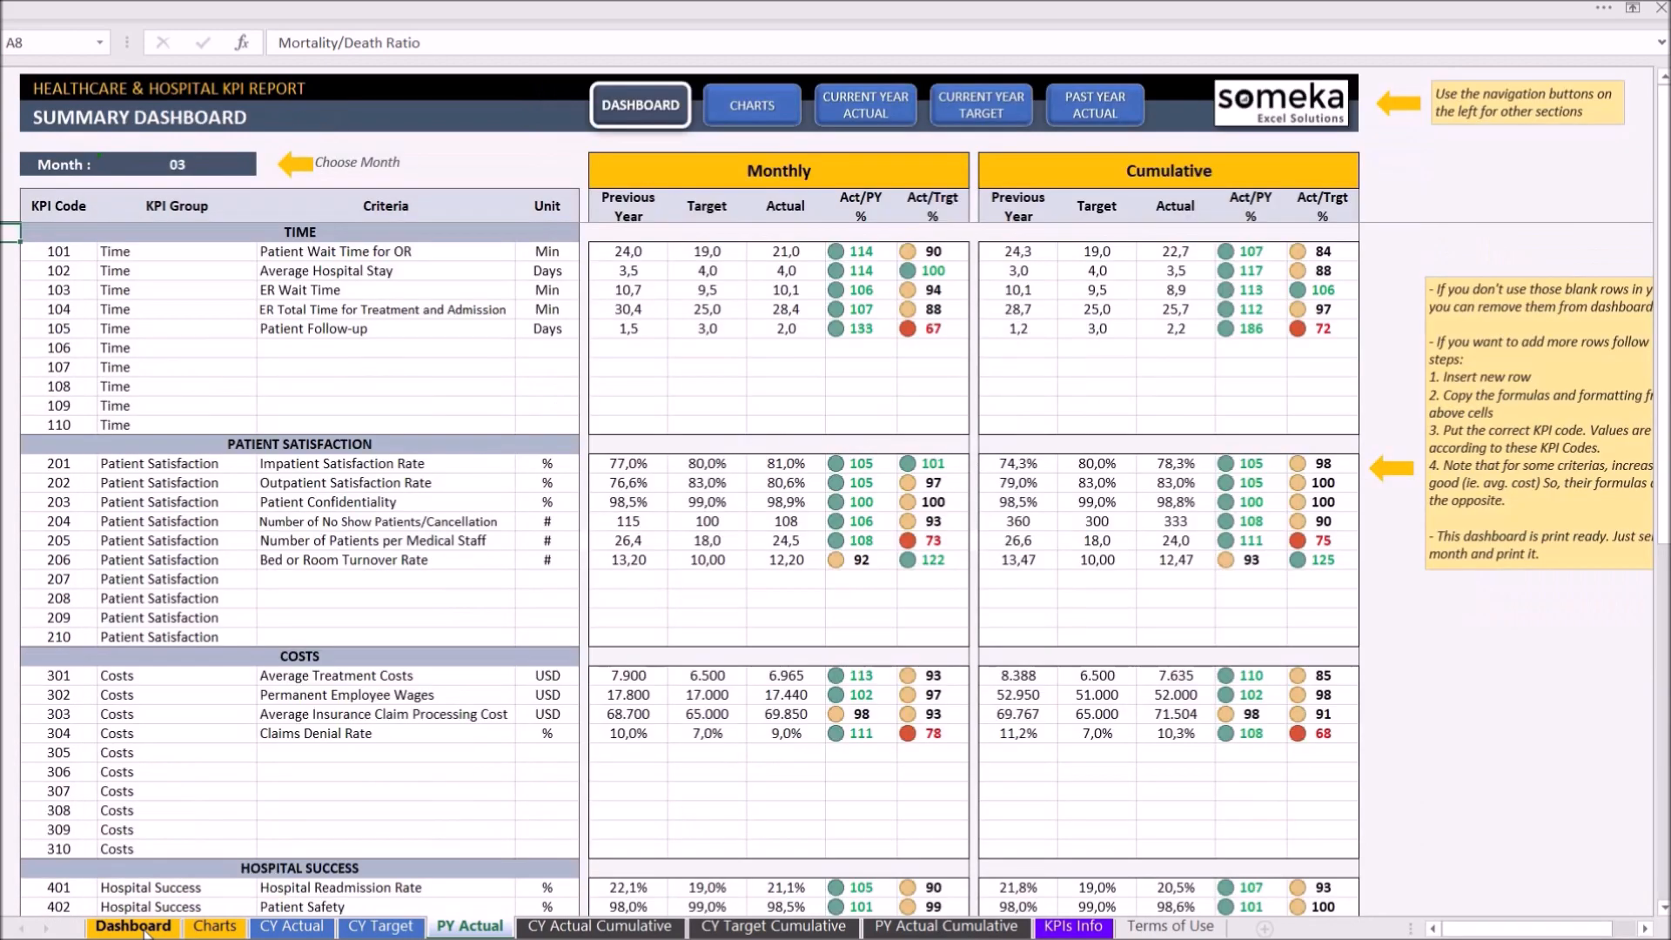
pyautogui.click(133, 925)
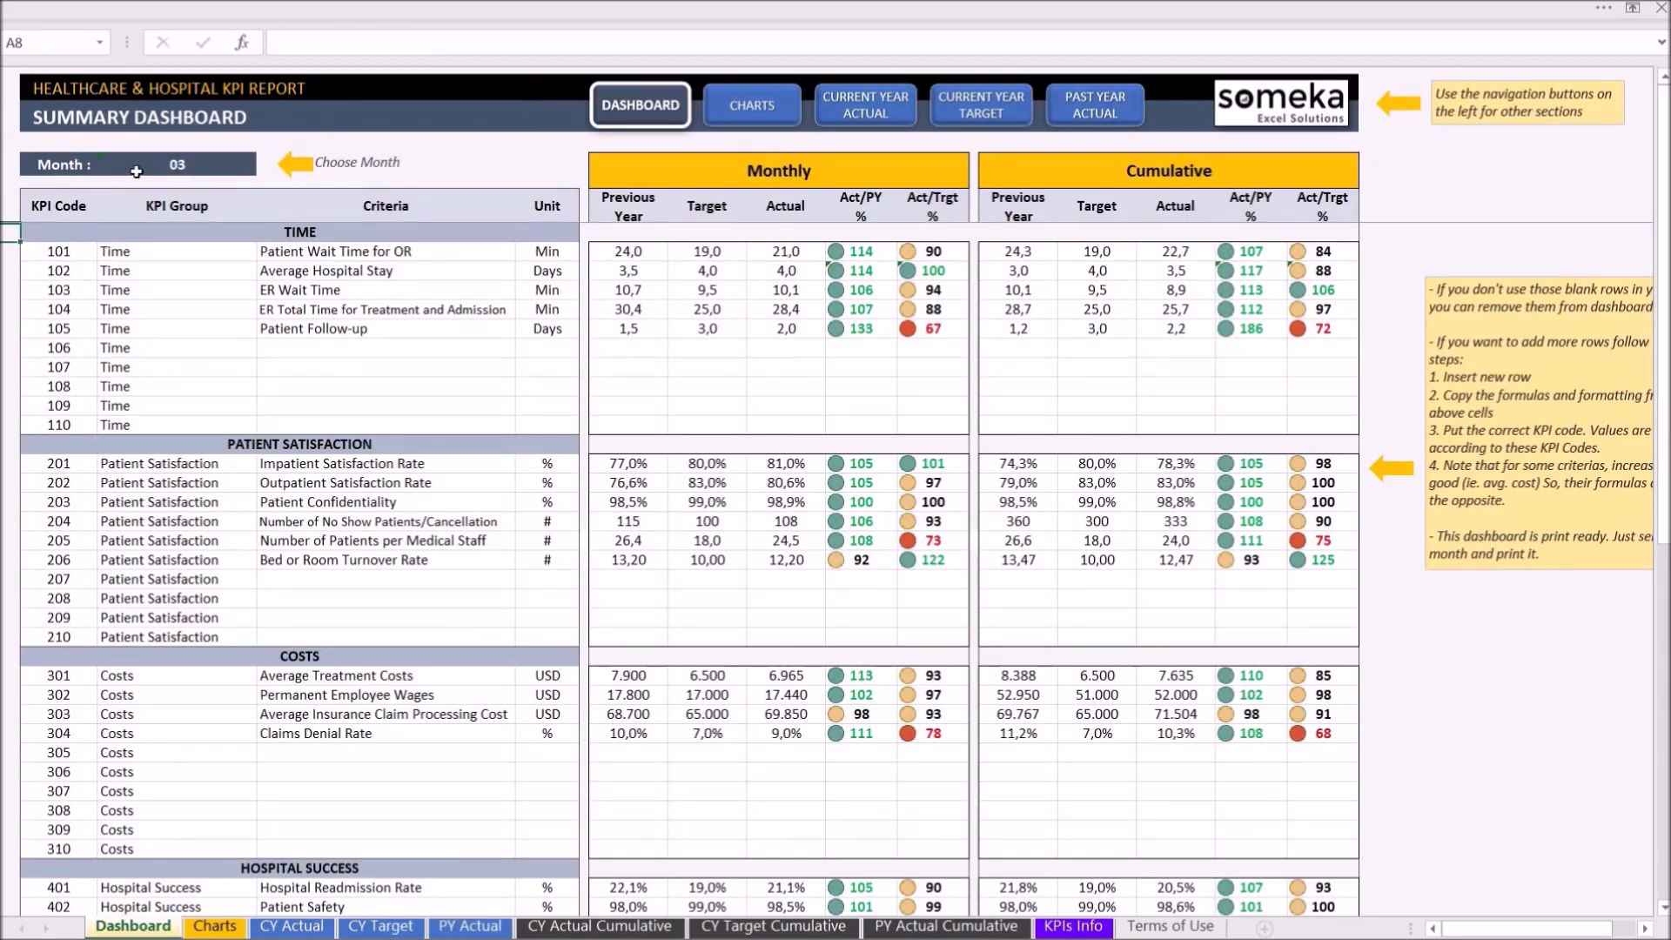
pyautogui.click(176, 165)
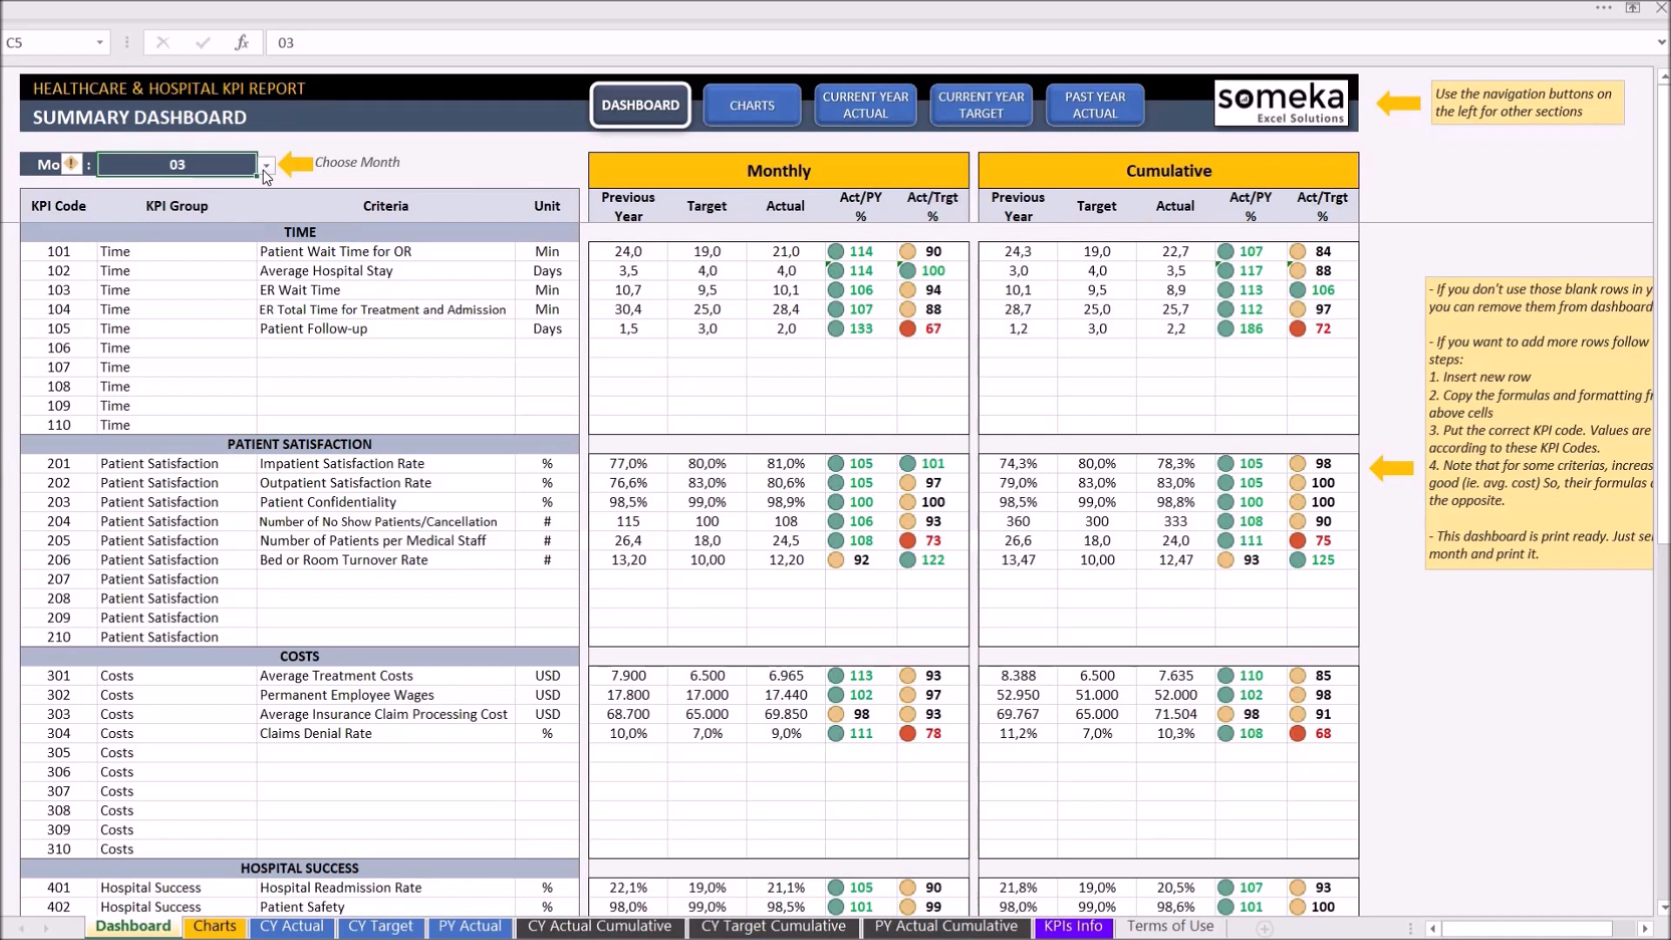
pyautogui.click(266, 165)
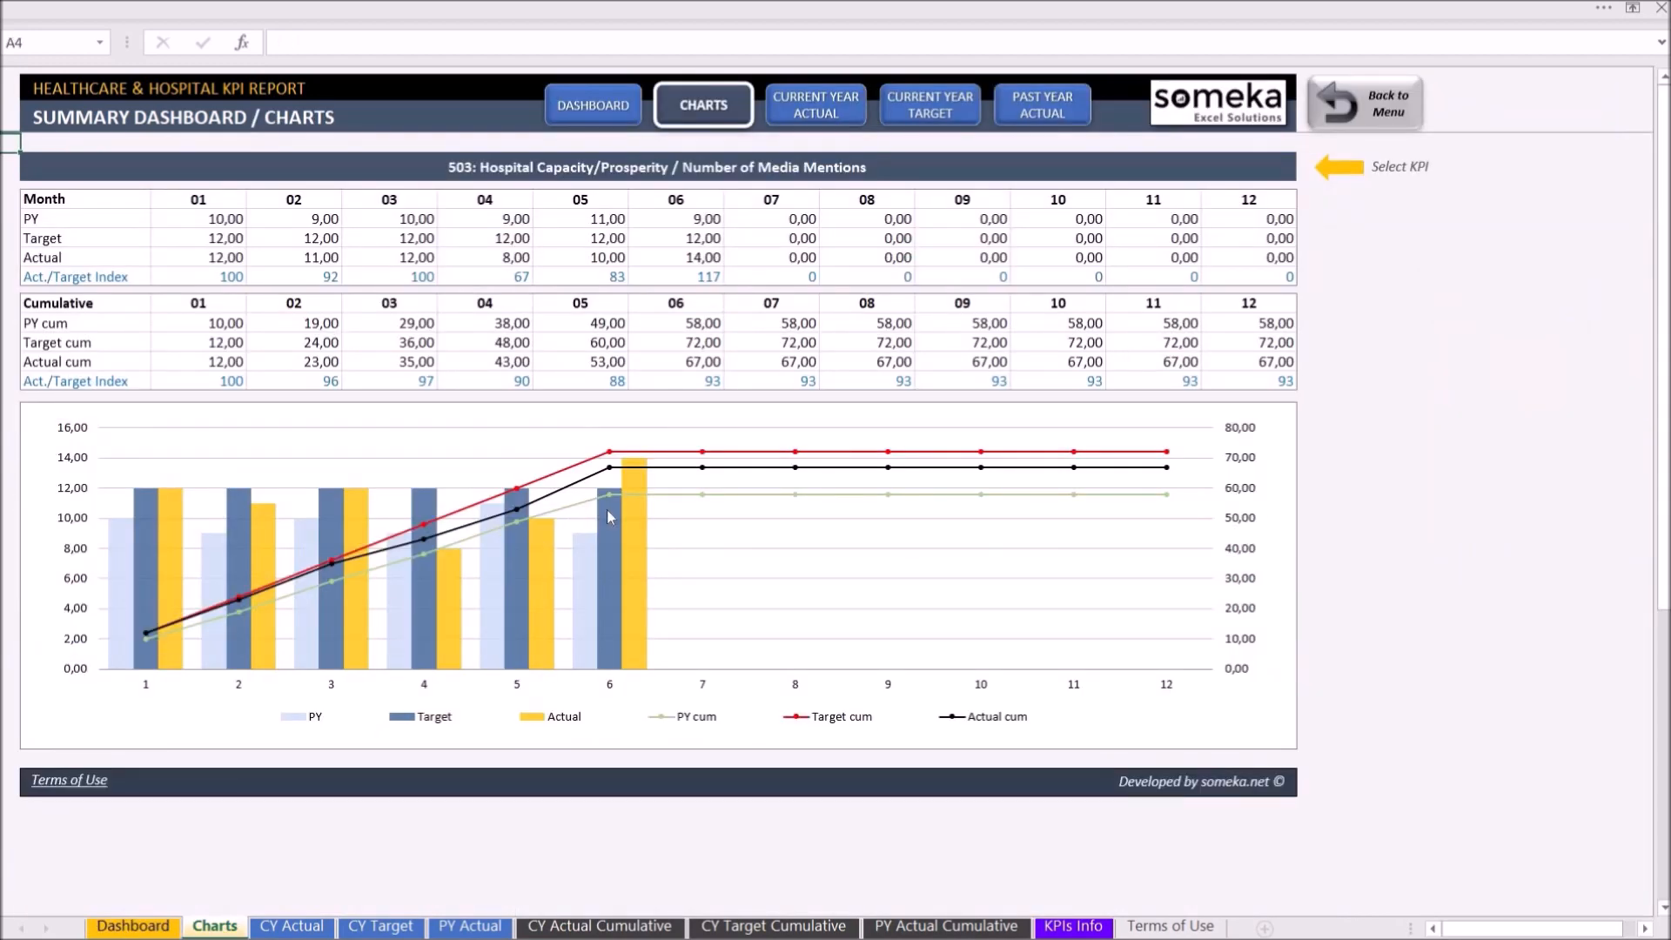
pyautogui.moveTo(418, 408)
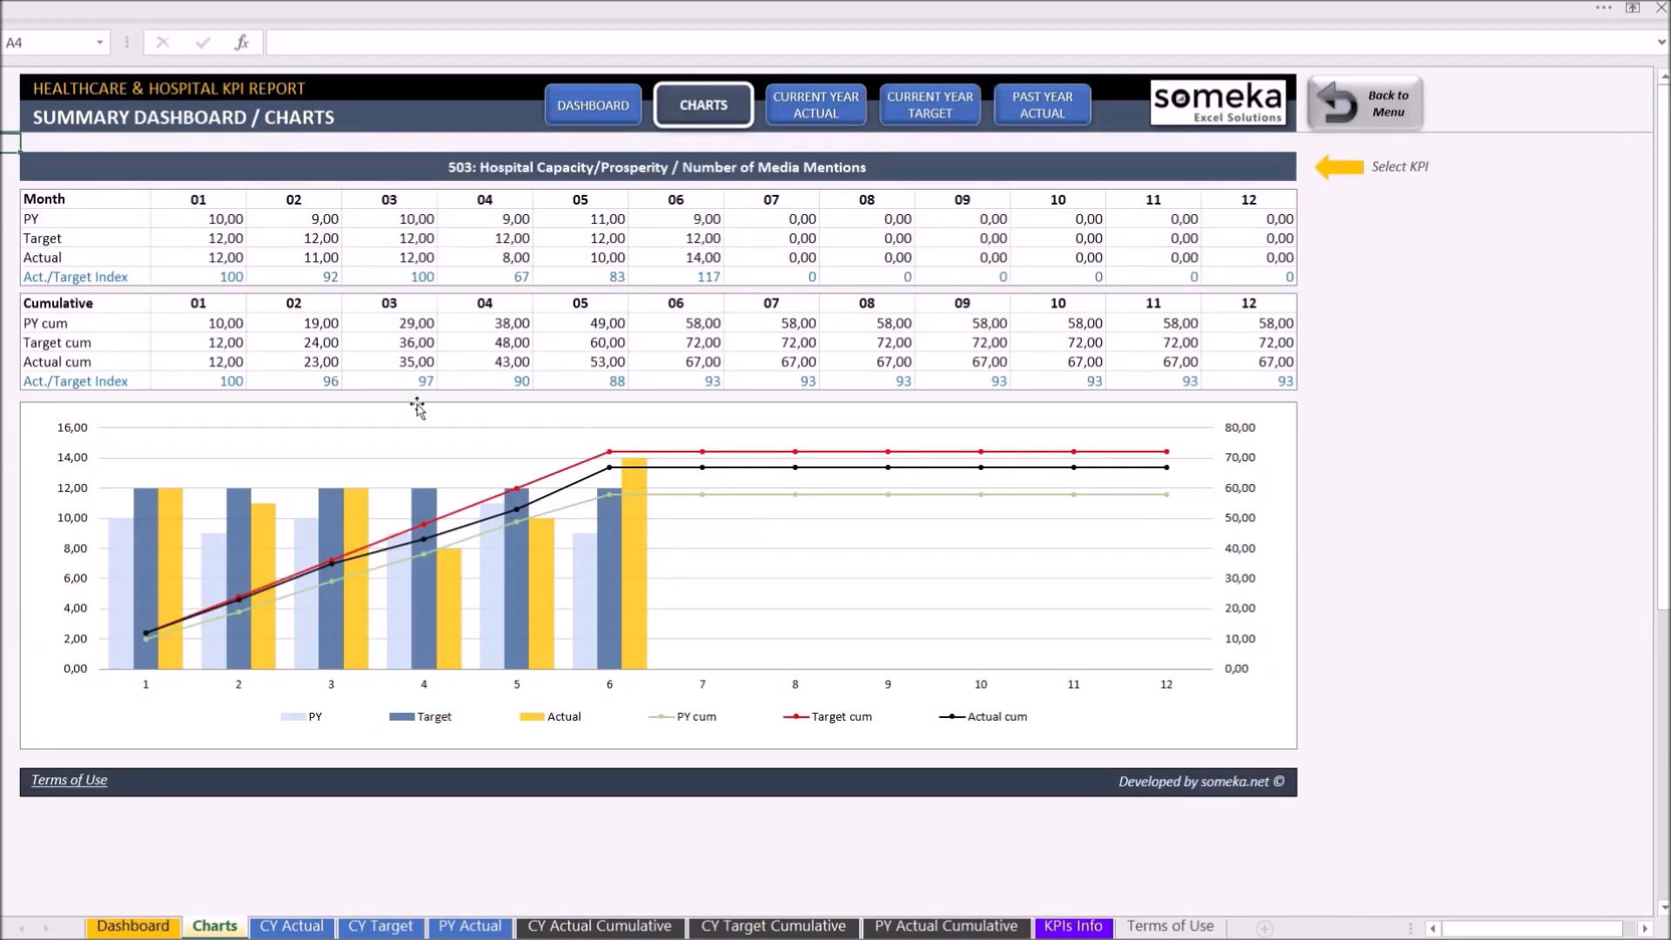
pyautogui.moveTo(418, 410)
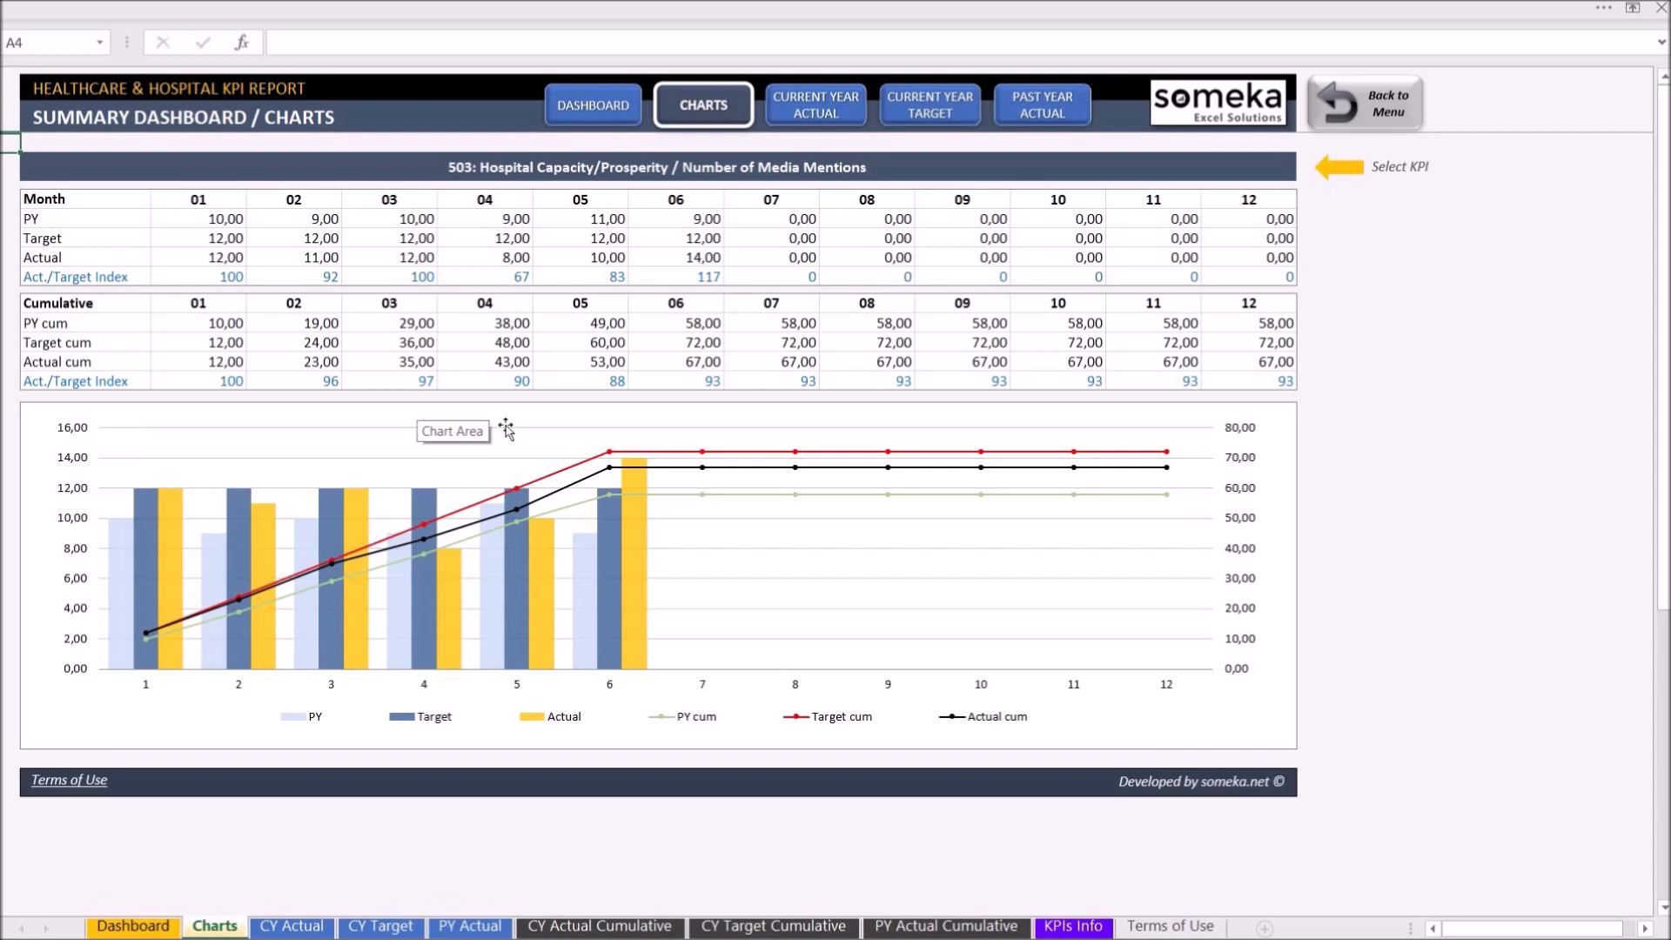
pyautogui.moveTo(559, 589)
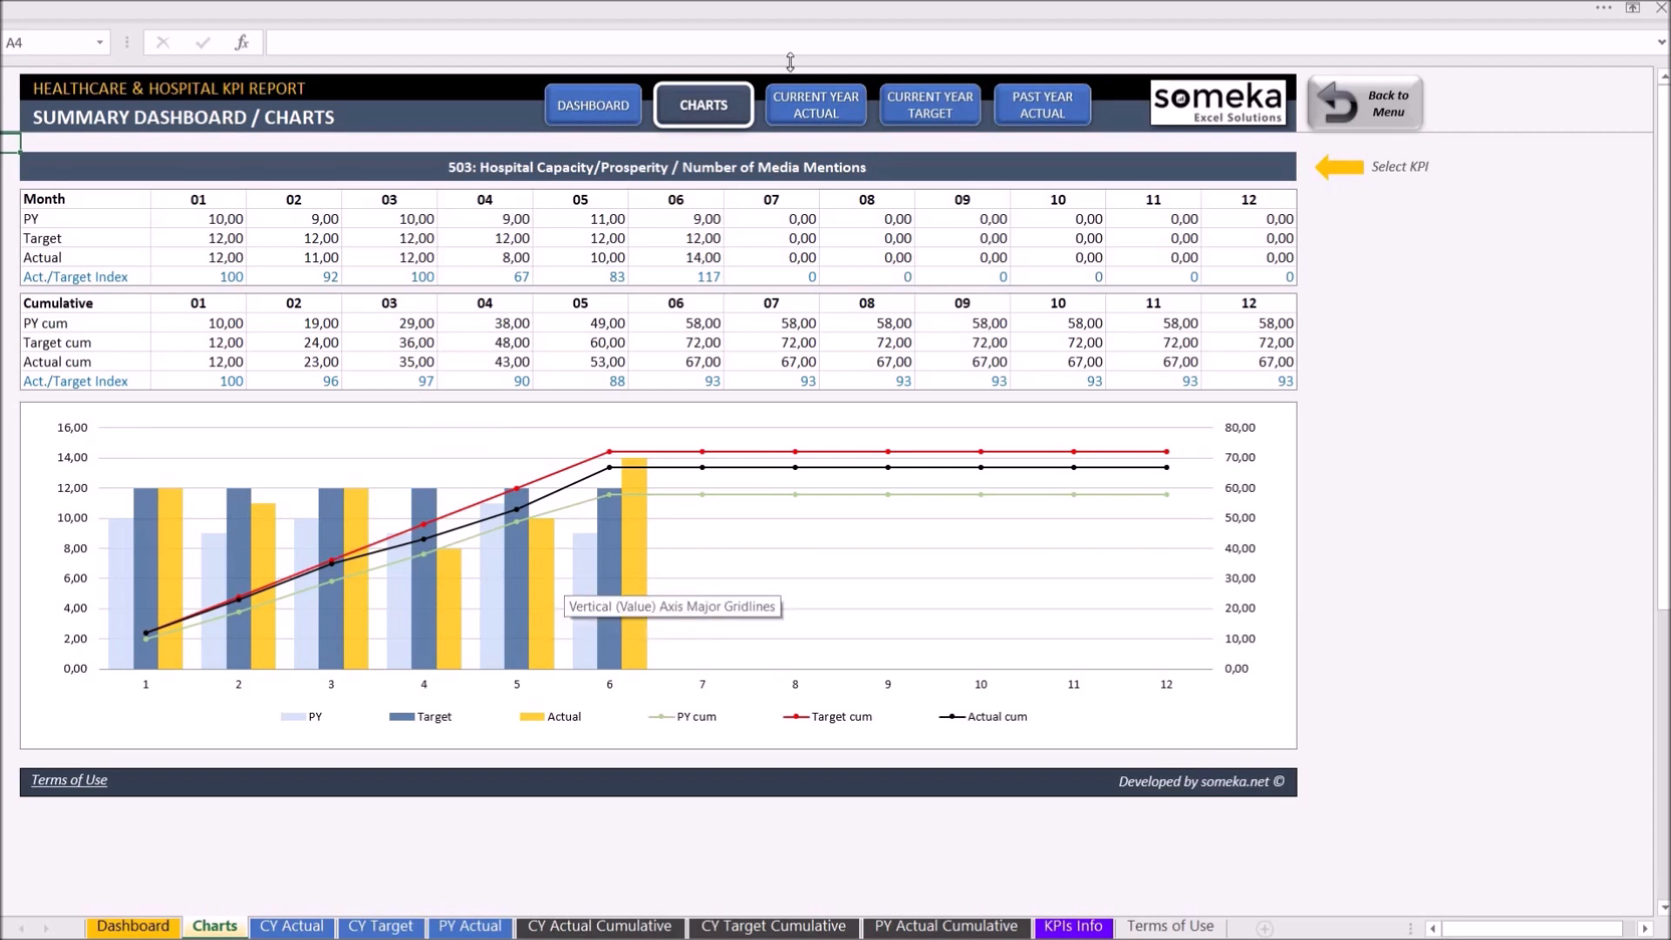
# Select cell B5, the Select KPI dropdown on the Charts sheet
pyautogui.click(655, 167)
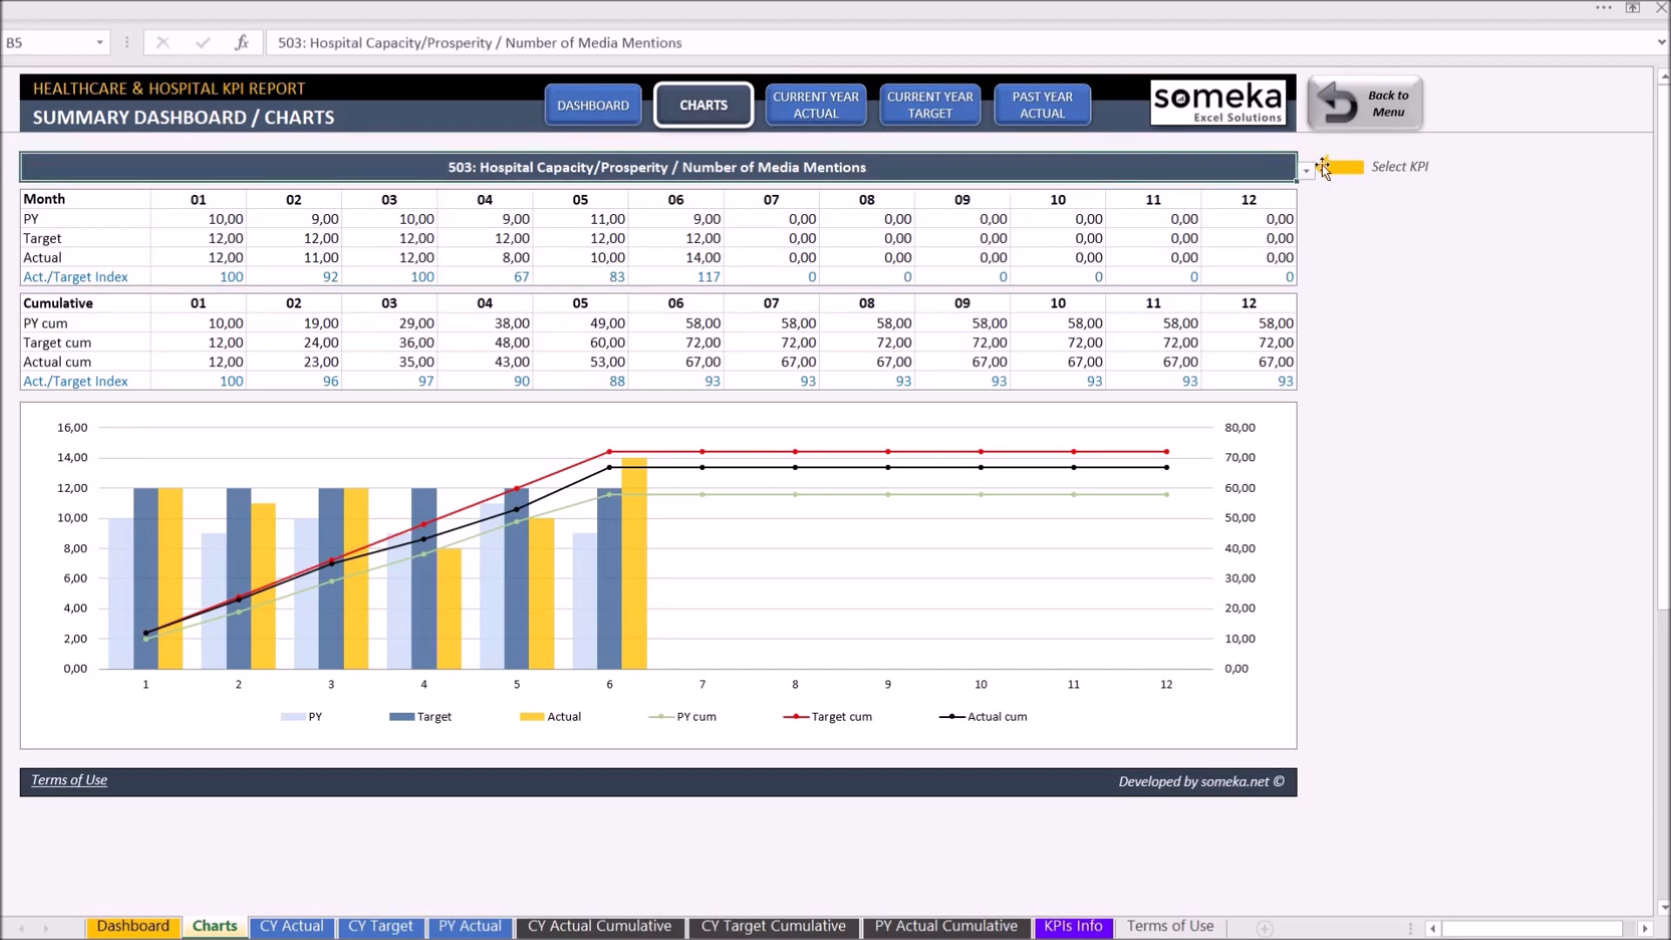
# Chart KPI 405: Mortality/Death Ratio, then view the KPIs Info sheet
pyautogui.click(1305, 170)
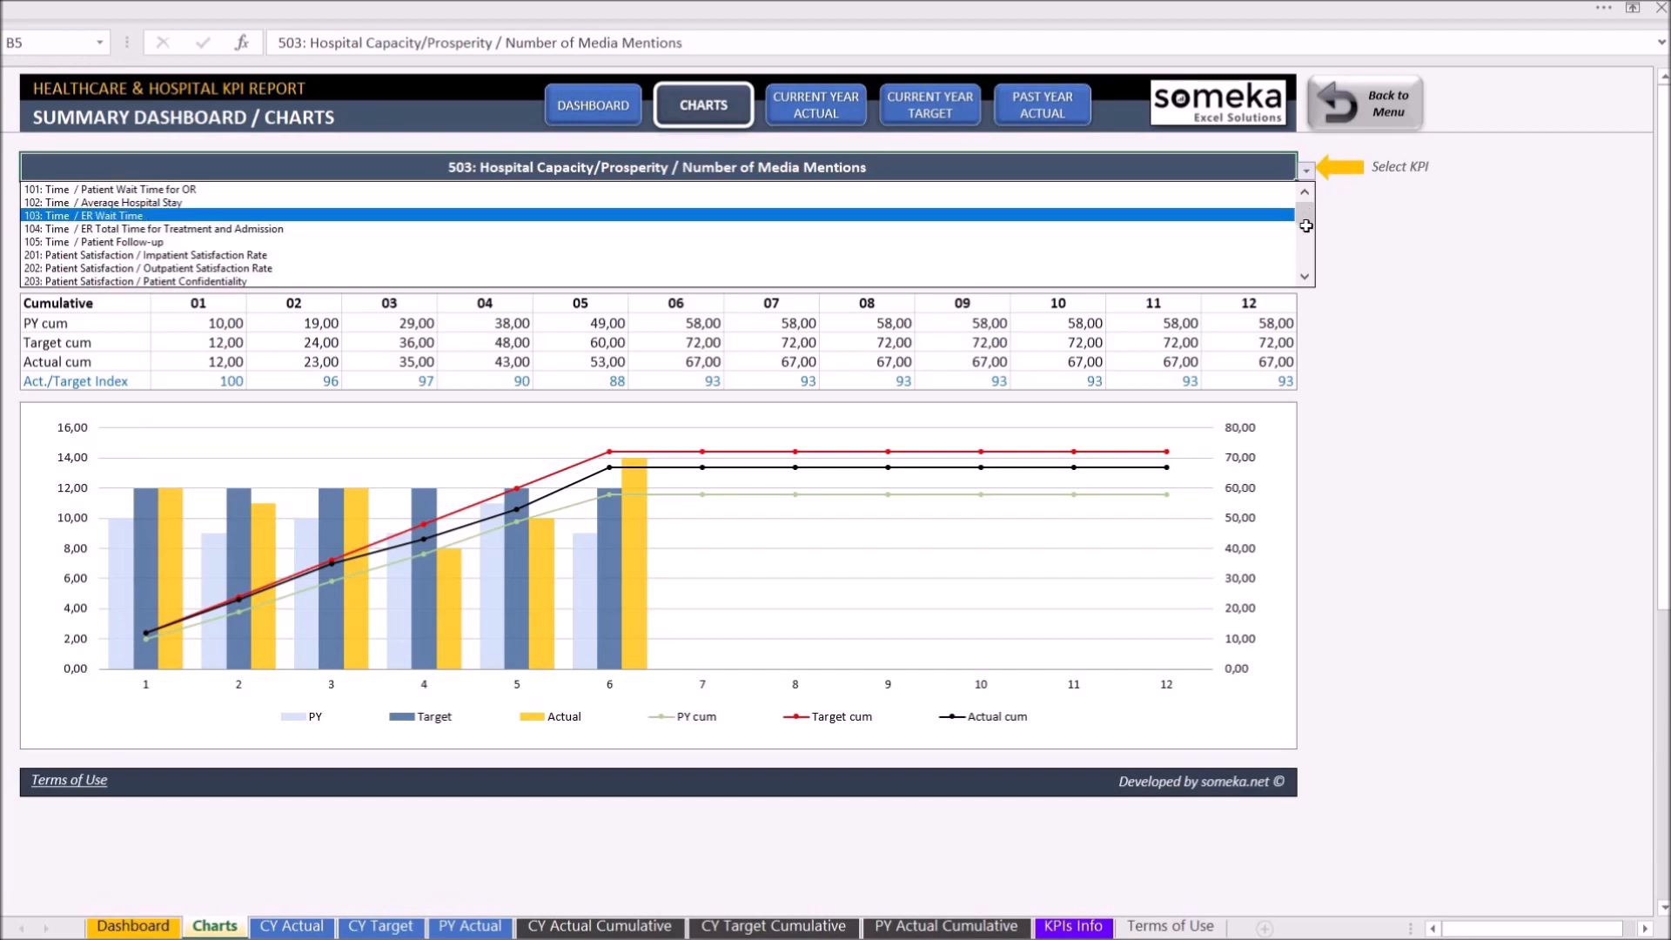
pyautogui.scroll(-3)
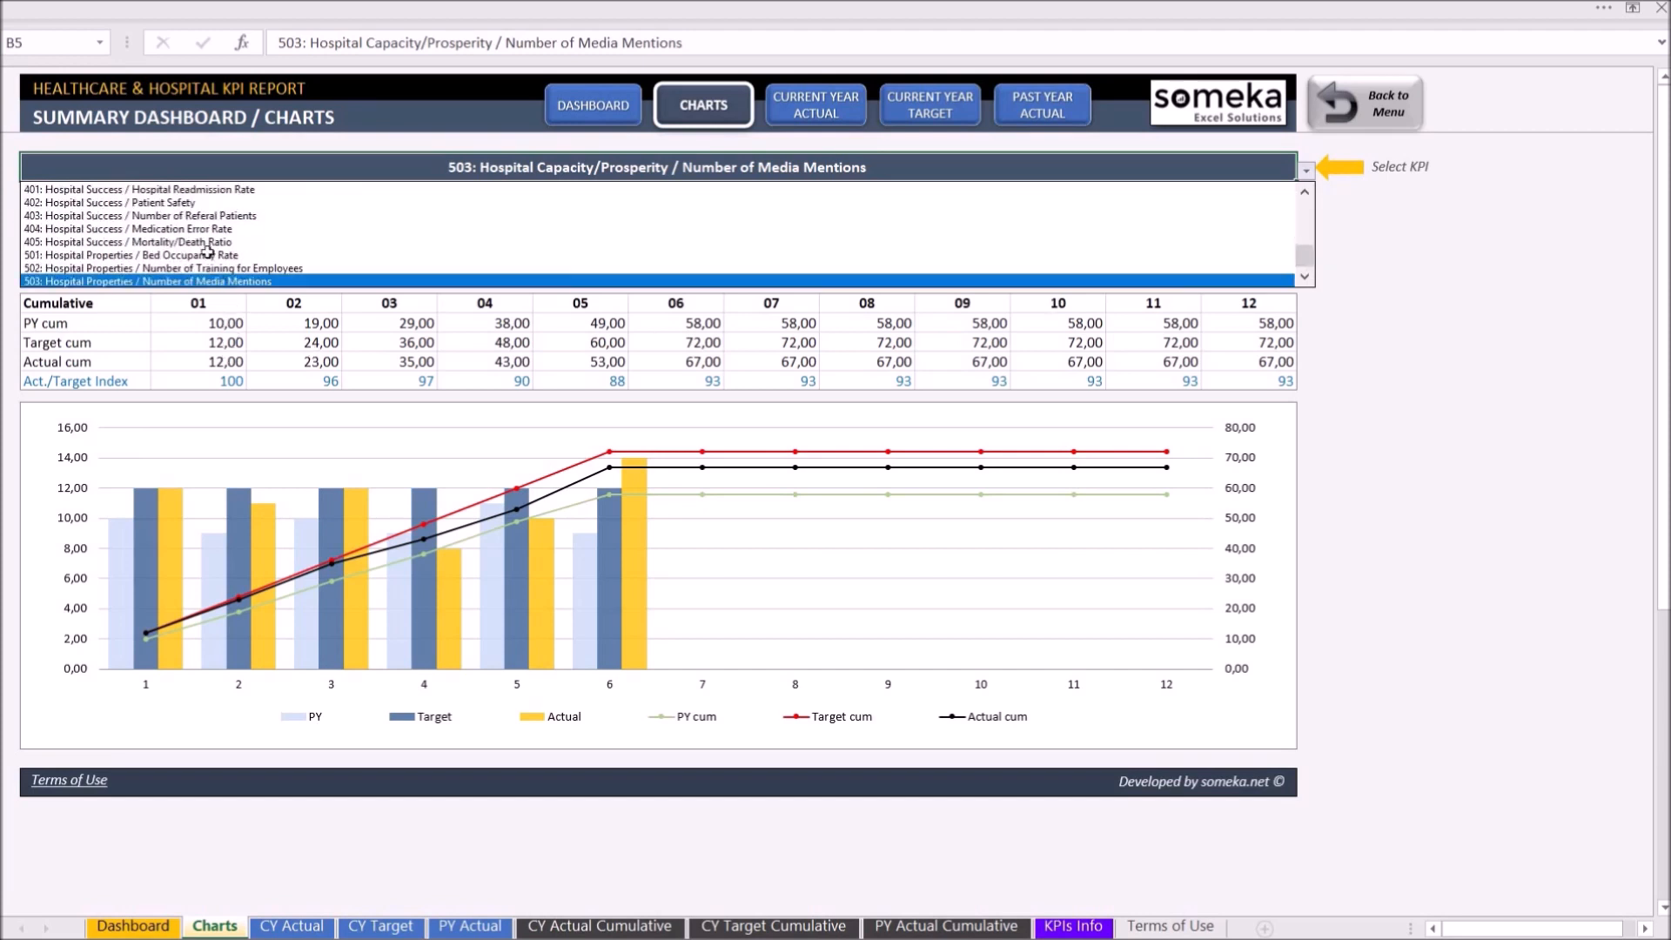
pyautogui.click(128, 242)
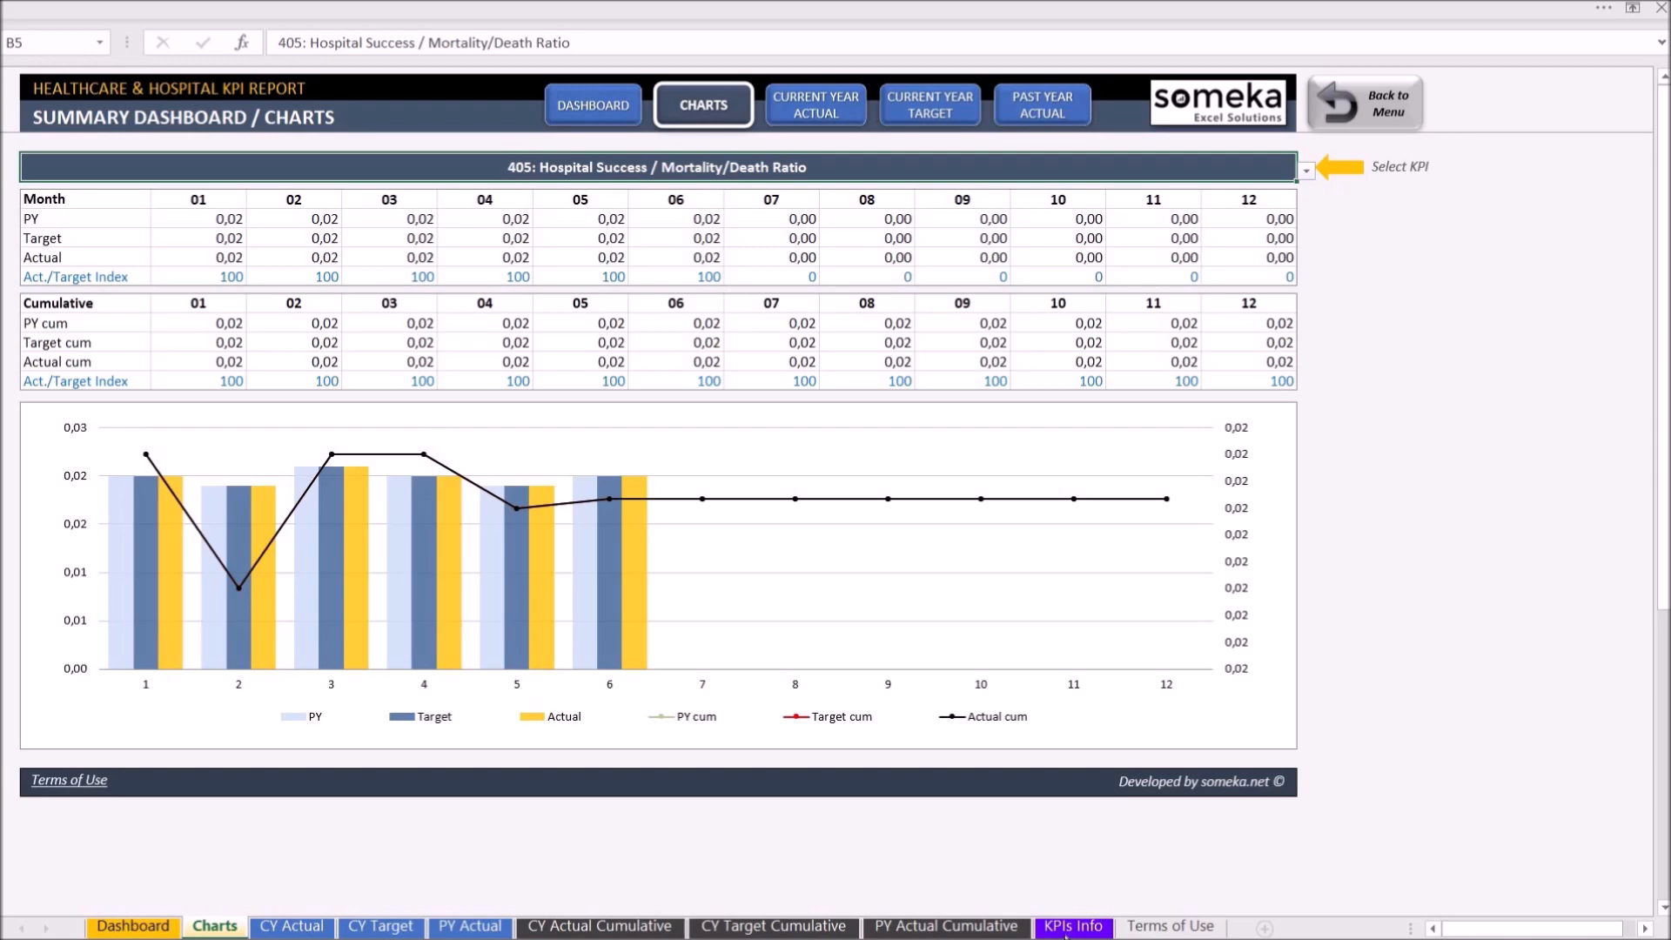
pyautogui.click(1073, 925)
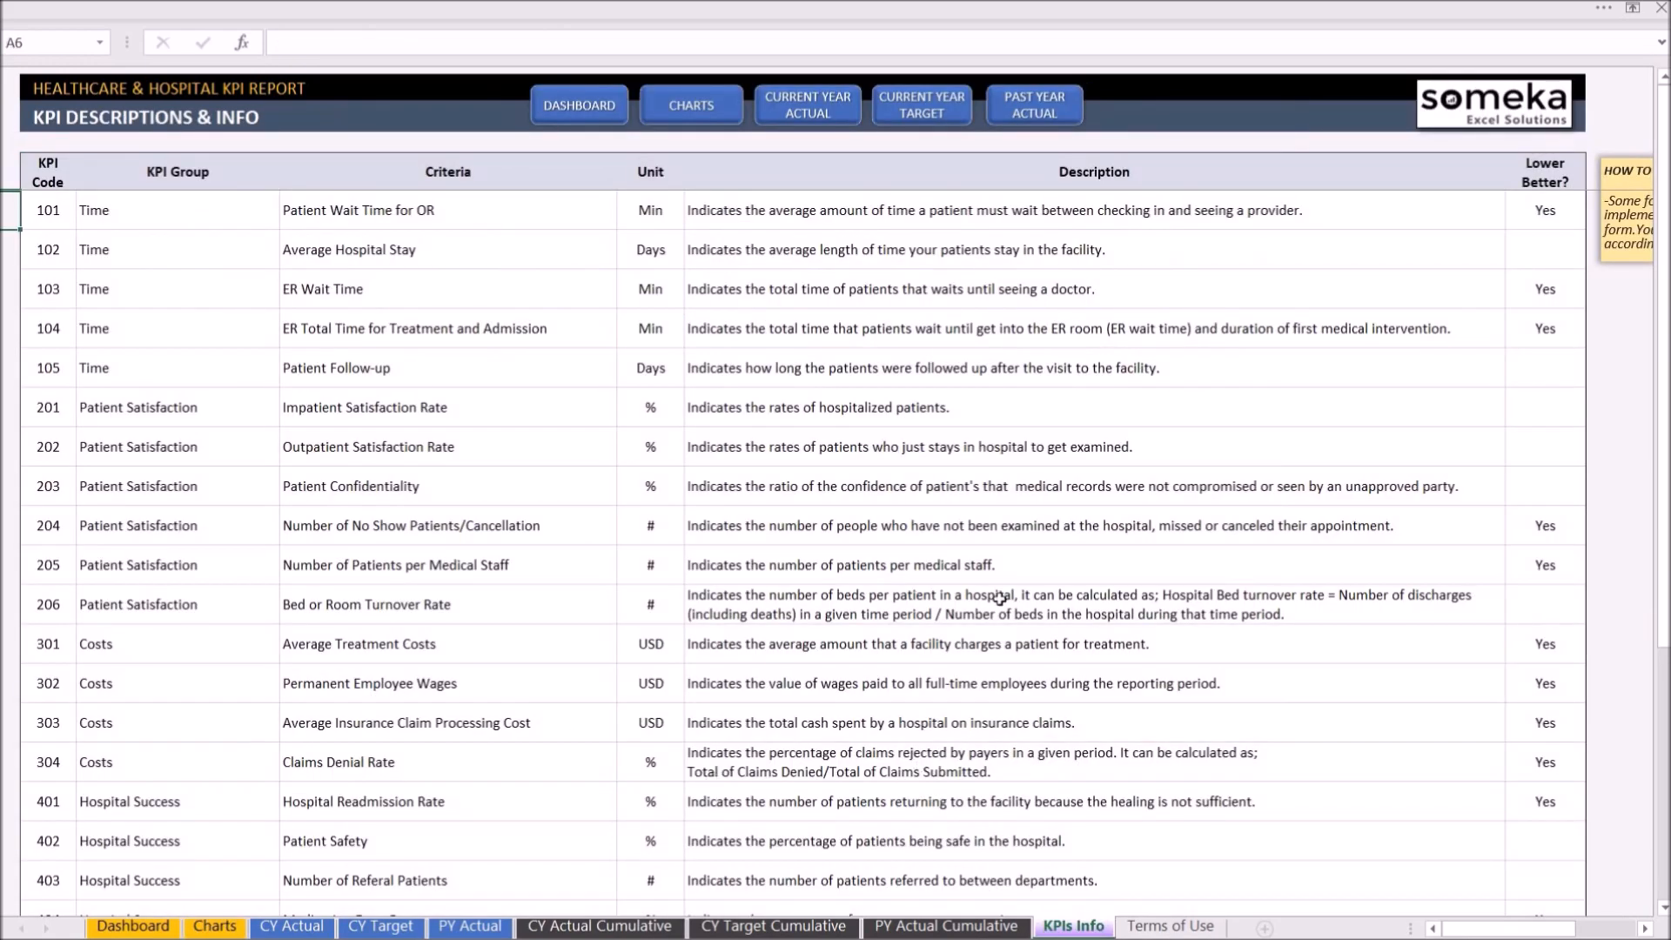